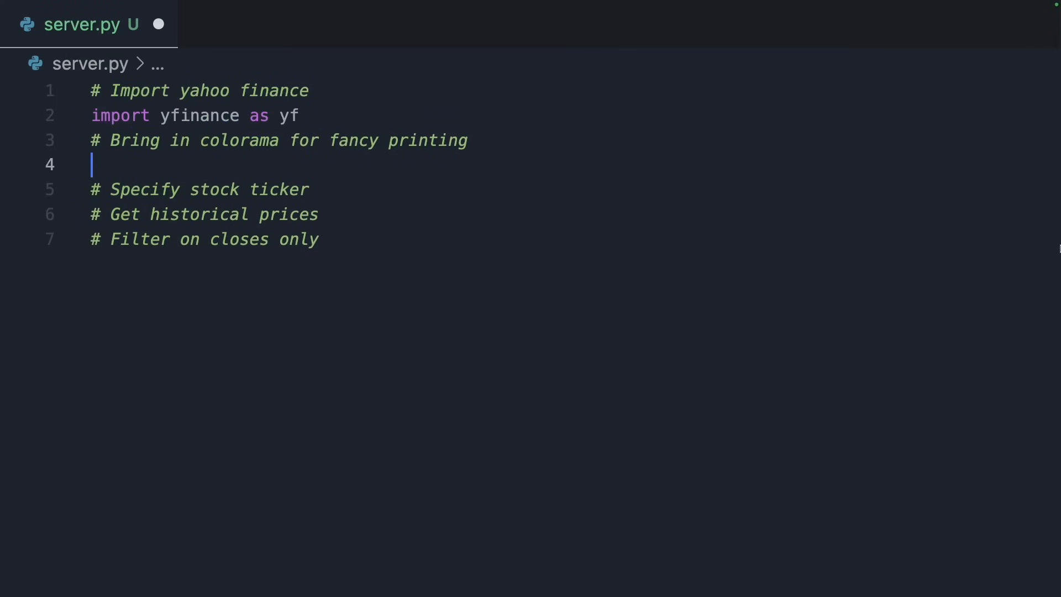
Import Fore from colorama, create an AAPL Ticker and fetch its 1mo price history.
type("from colorama import Fore")
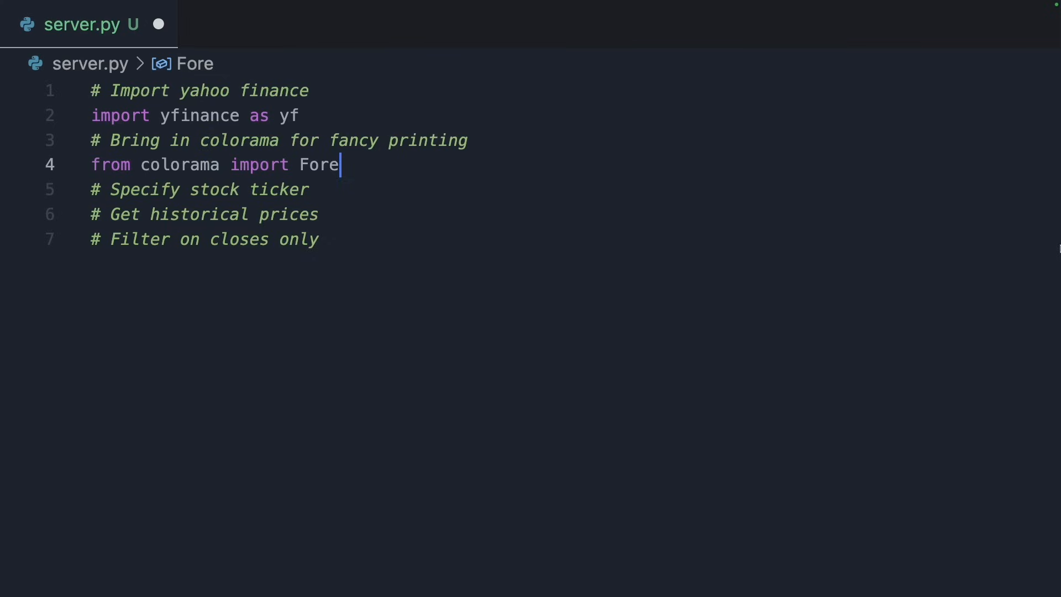
type("dat = yf.")
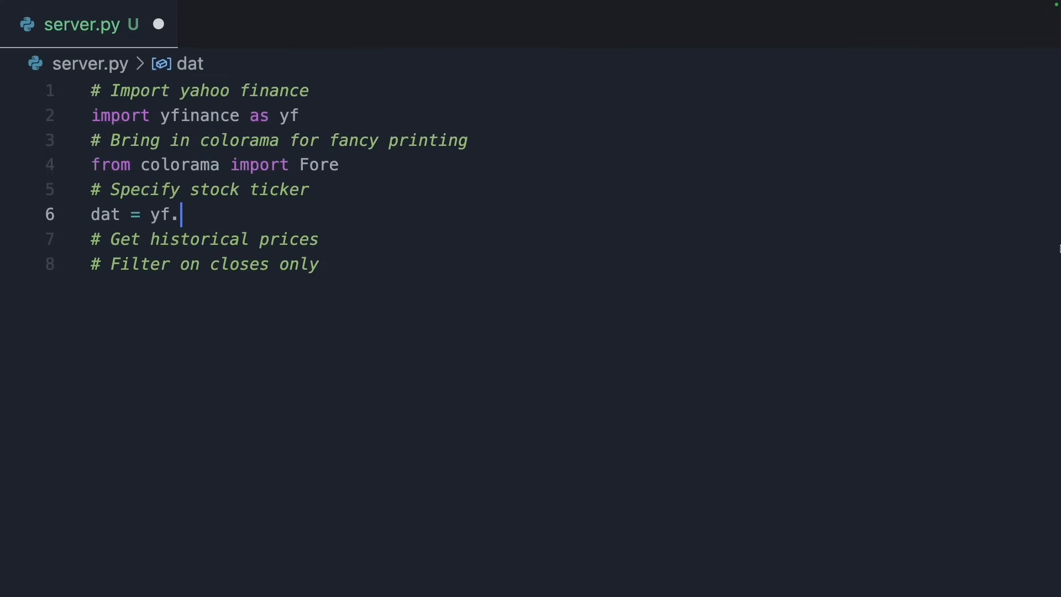
type("Ticker('AAPL')")
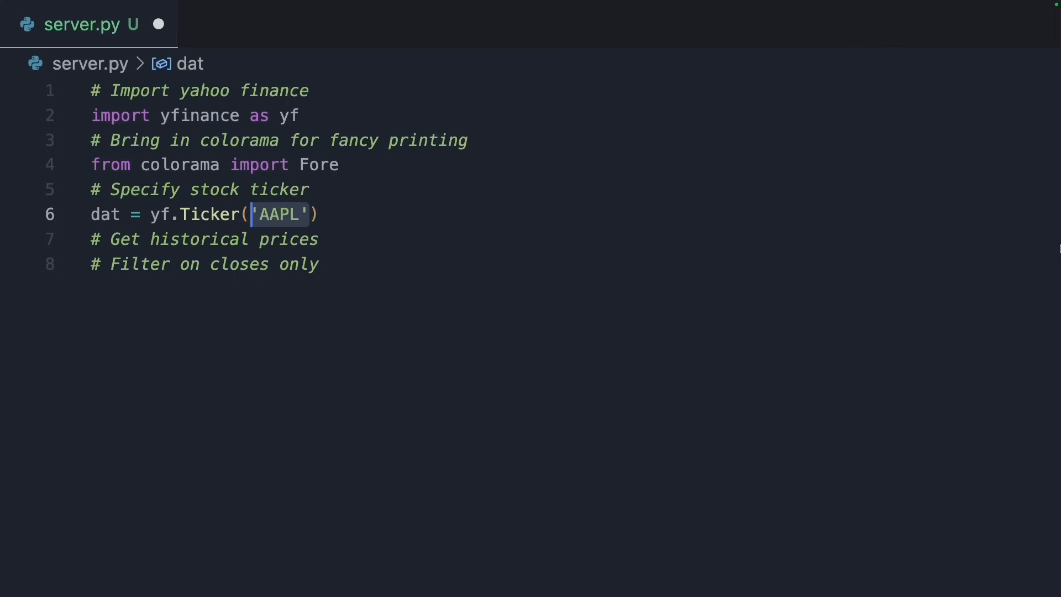
type("historical_prices = dat.history")
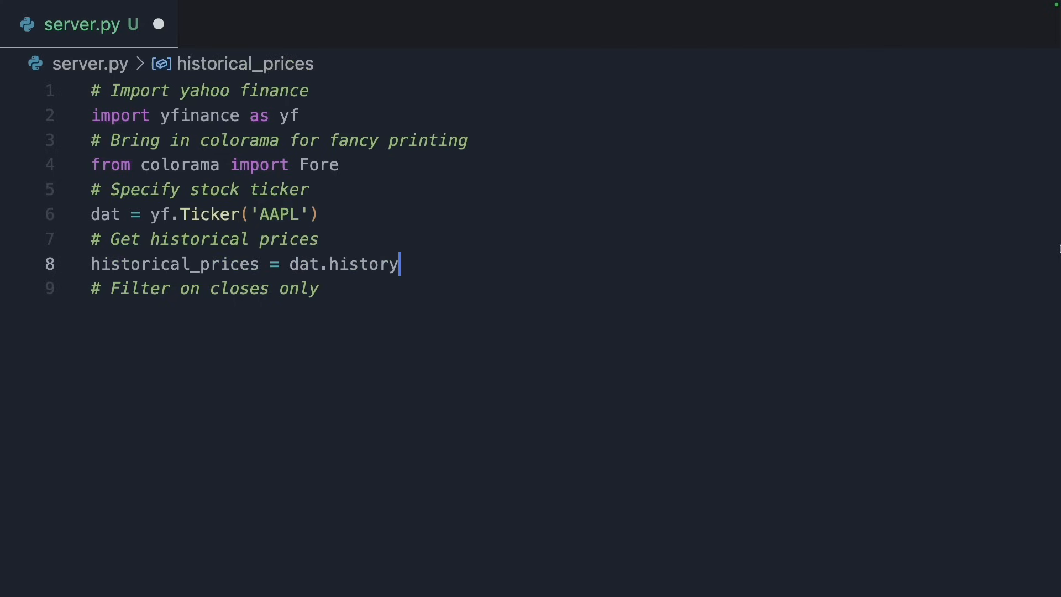
type("(period='1mo'")
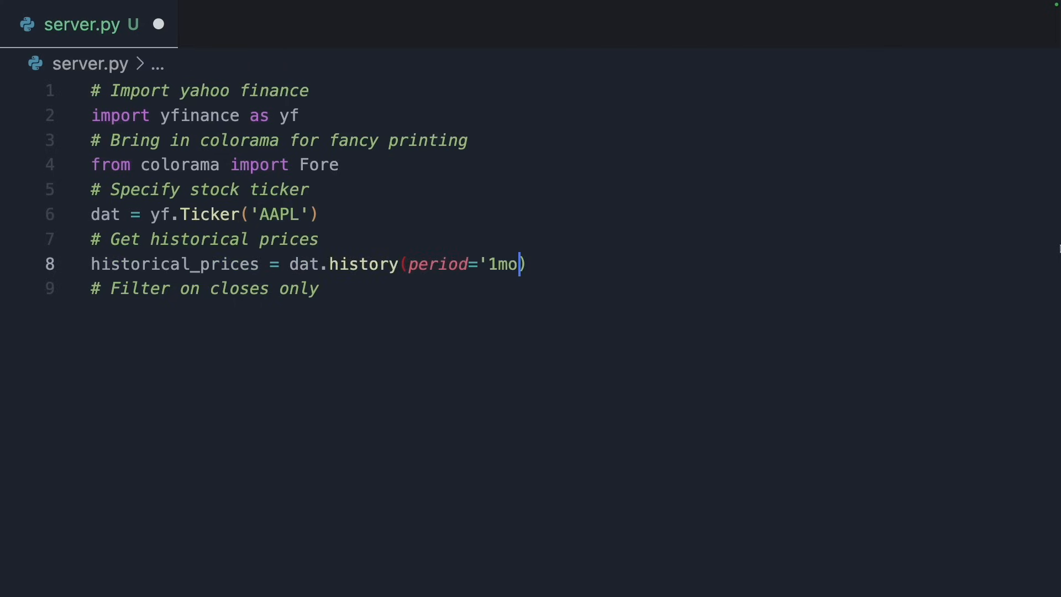
Select the Close column into last_months_closes and print it with Fore.YELLOW.
type("last_months_closes = historical_prices['Close']")
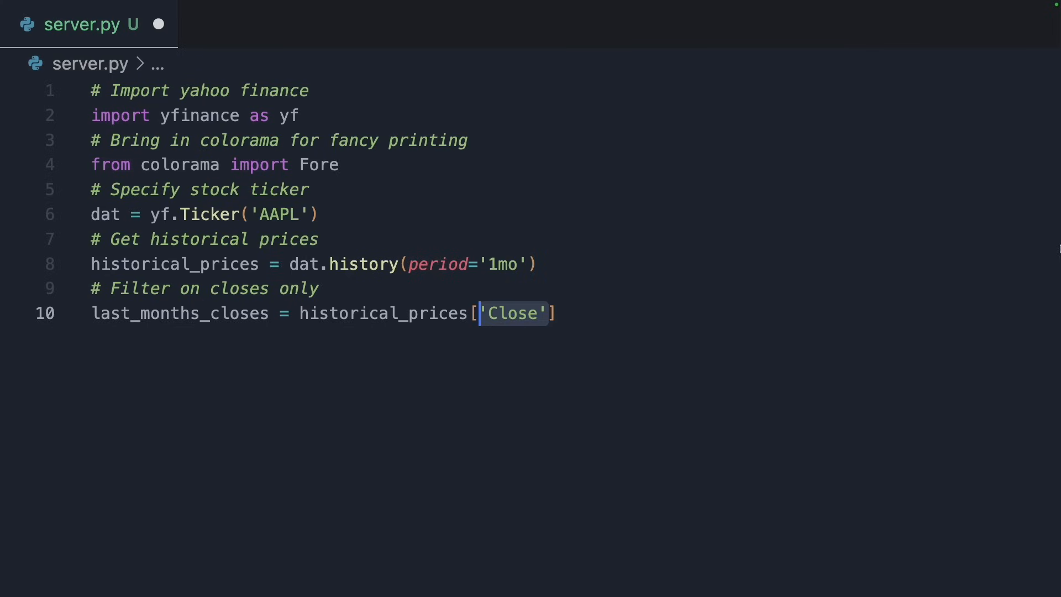
type("print()")
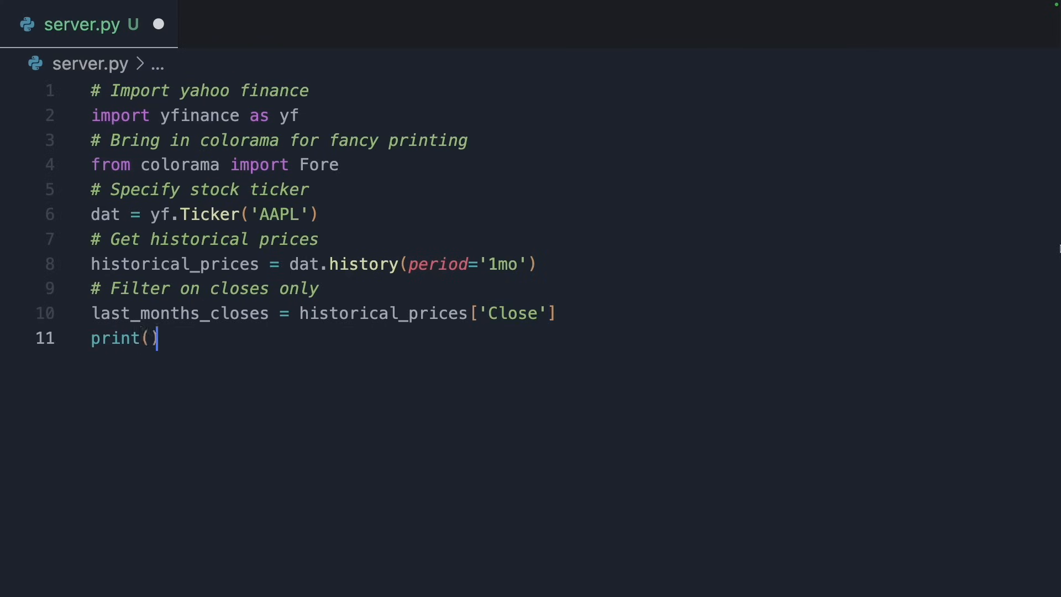
type("Fore.YELLOW + str(last_months_closes)")
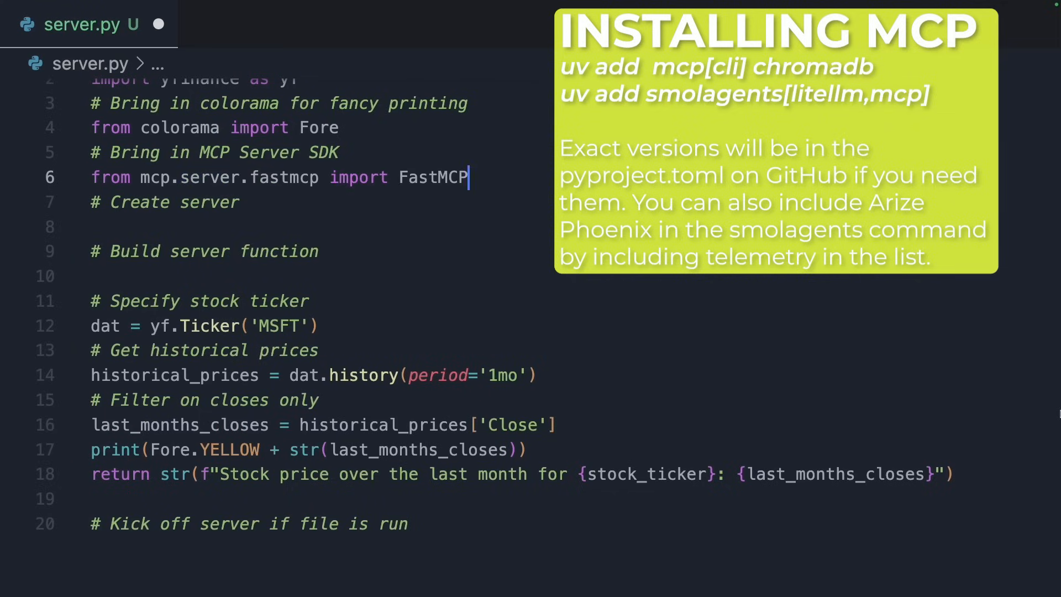
type("mcp = FastMCP(\"yfinanceserver\")")
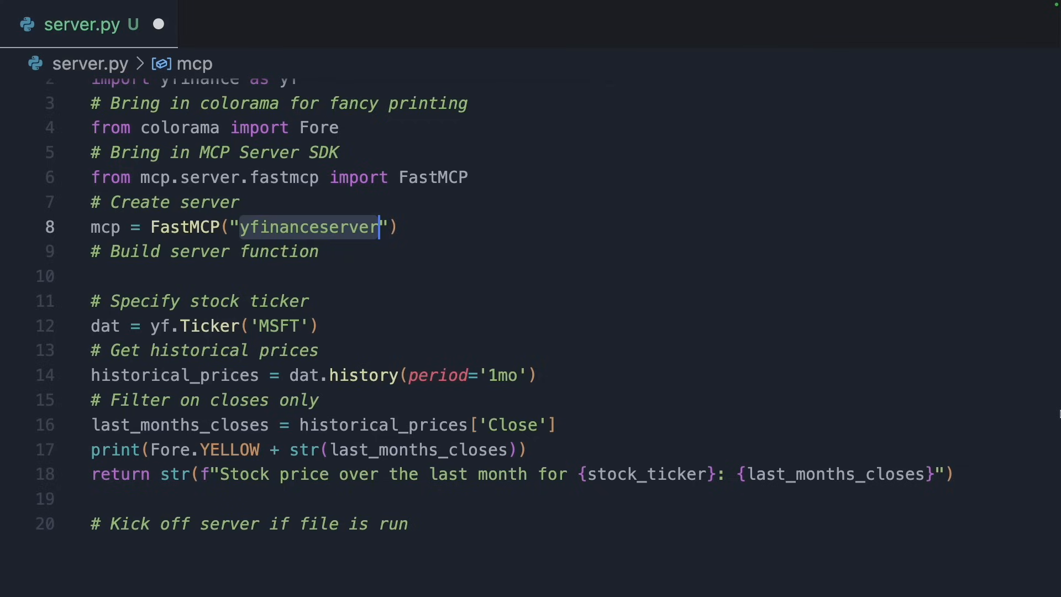
type("@mcp.tool()")
type("def stock_price(stock_ticker: str")
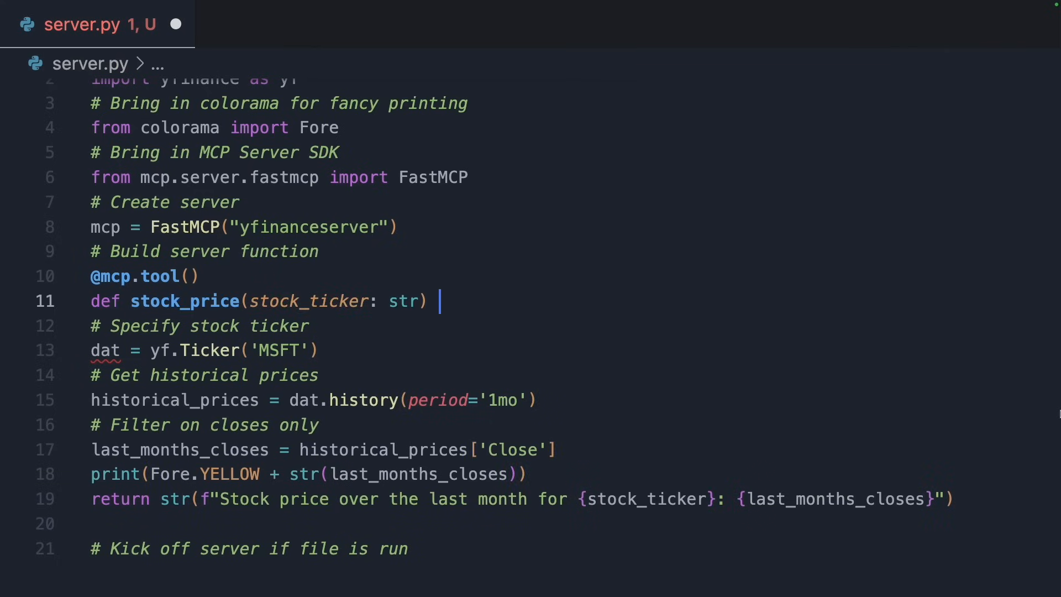
type("-> str:")
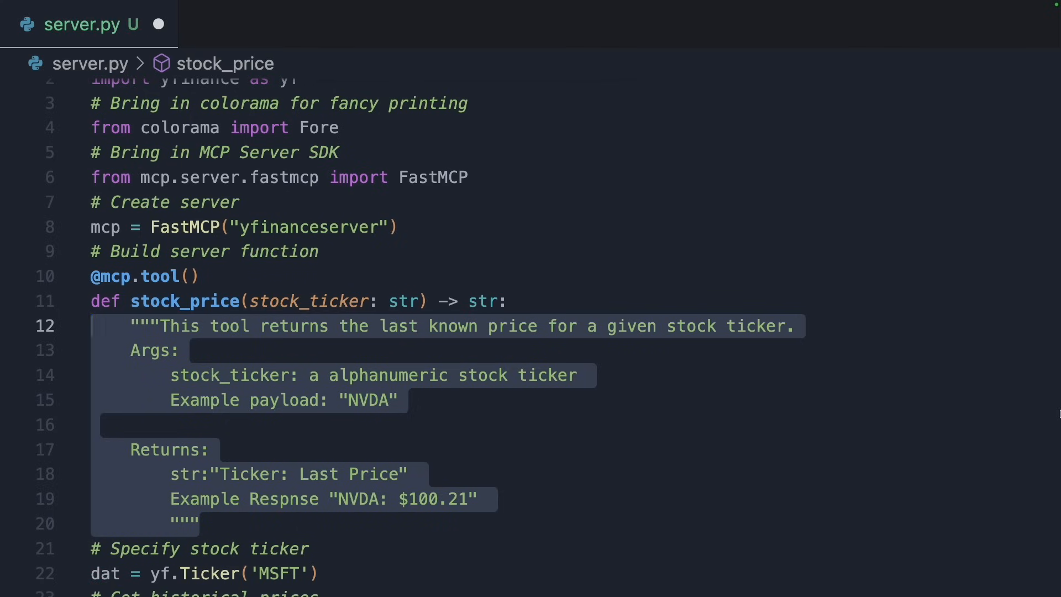
scroll("down", 3)
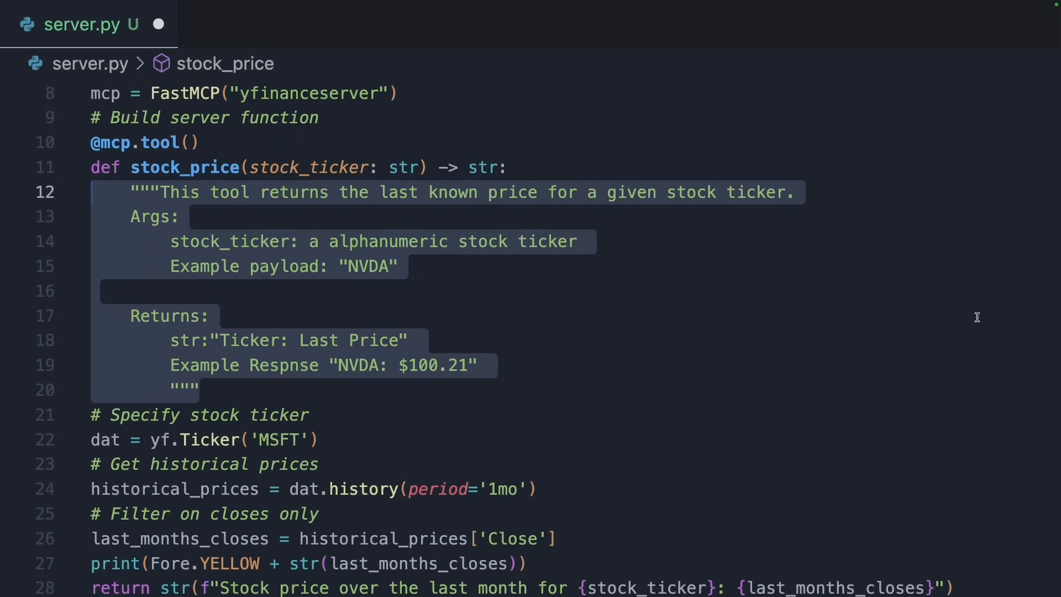
scroll("down", 3)
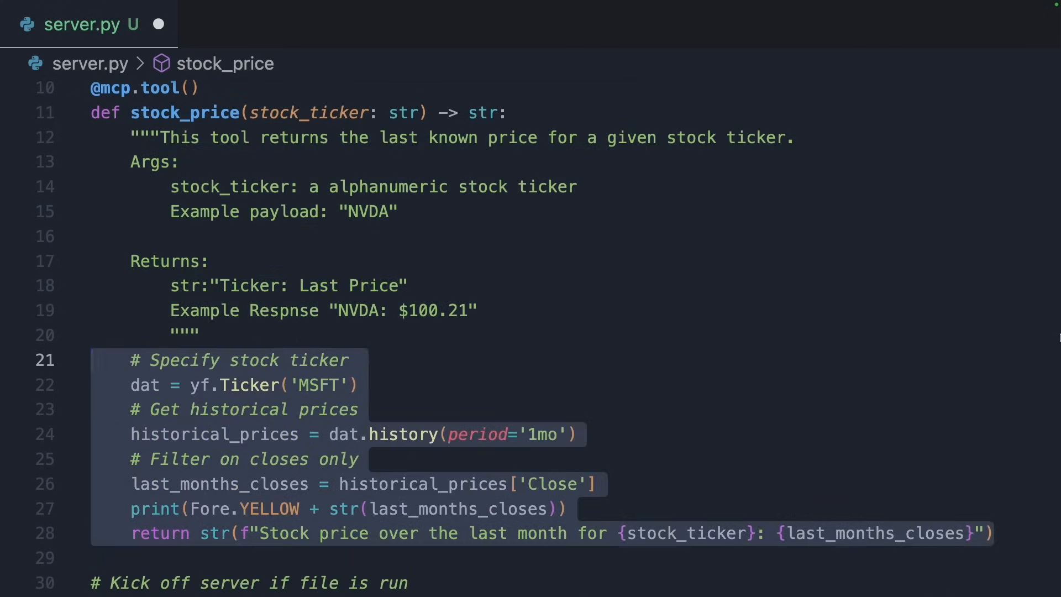
scroll("down", 3)
type("mcp.run")
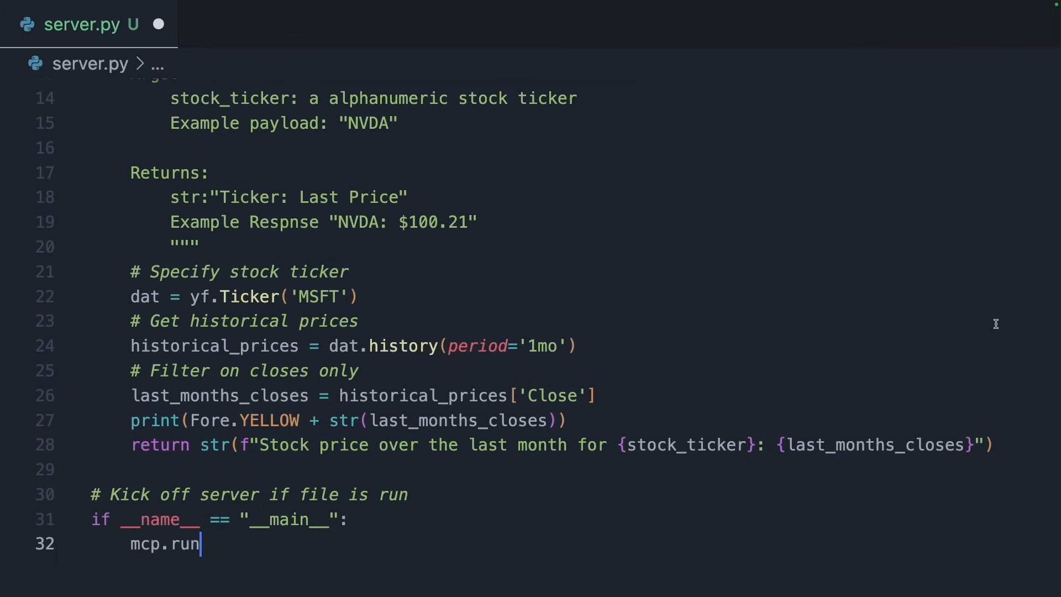
Add mcp.run(transport="stdio") under the __main__ guard and begin removing the hard-coded ticker.
type("(transport=\"stdio\")")
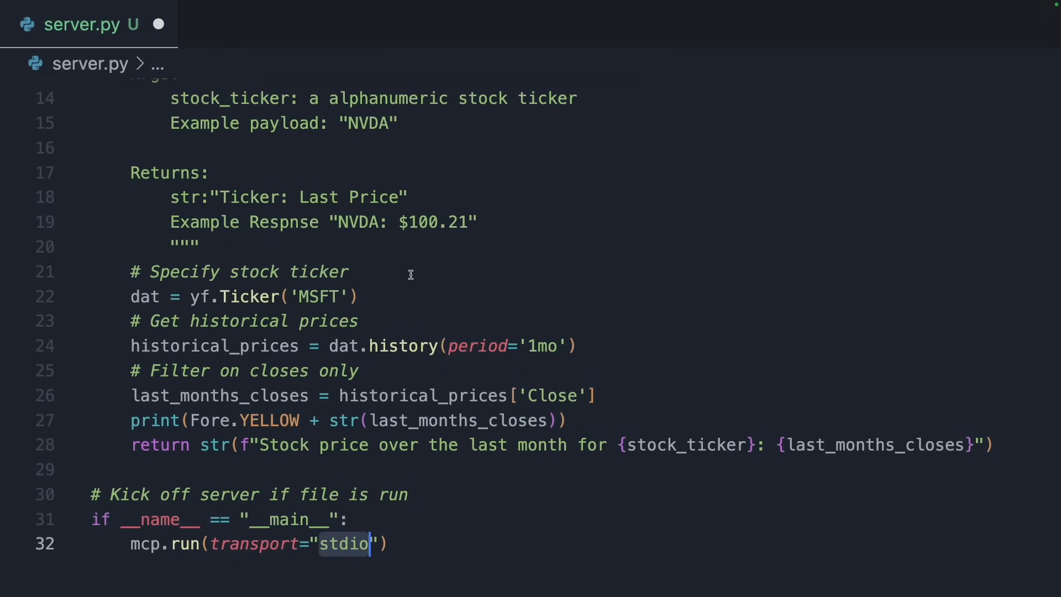
scroll("up", 3)
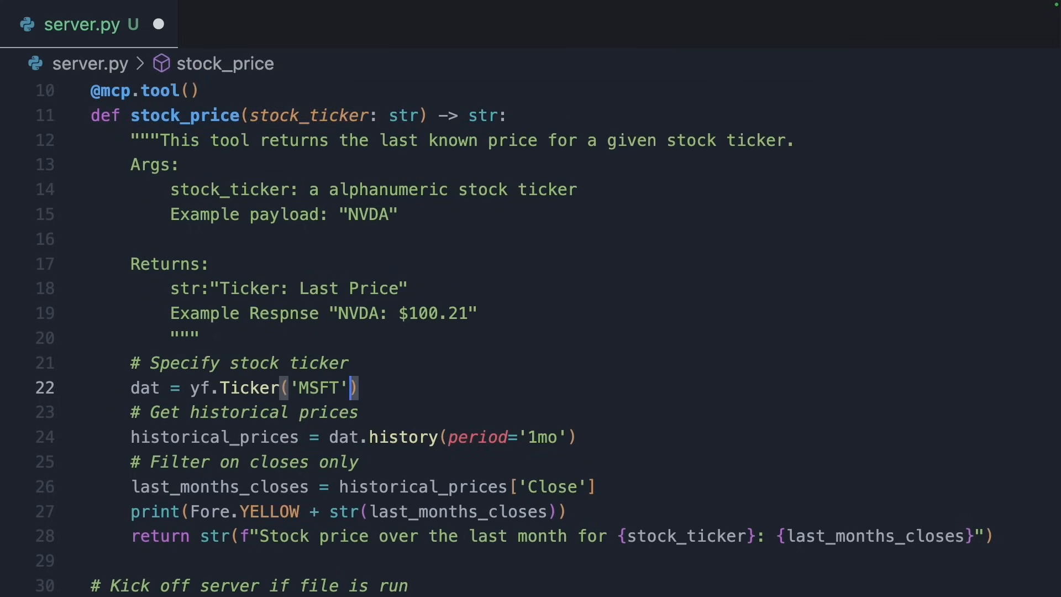
key("Backspace")
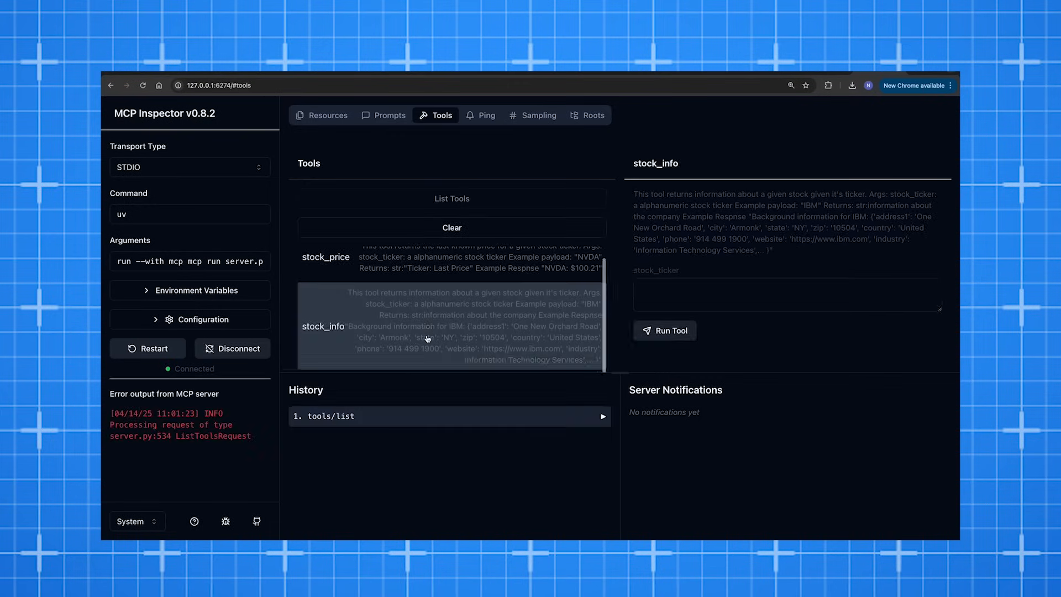
Run uv run mcp dev server.py in the integrated terminal to launch the server in MCP dev mode.
left_click(663, 330)
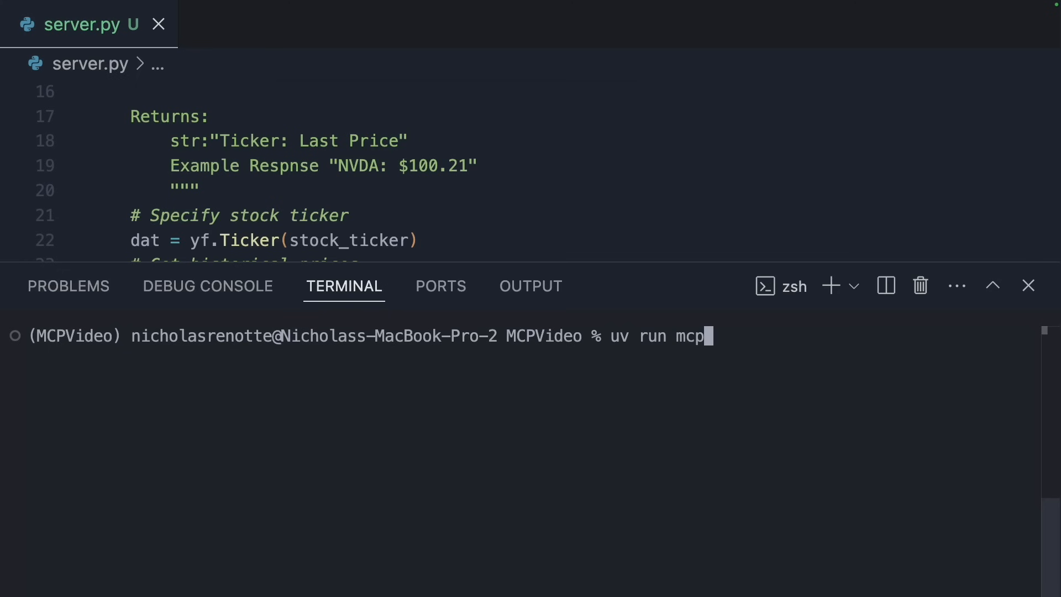
type("dev serv")
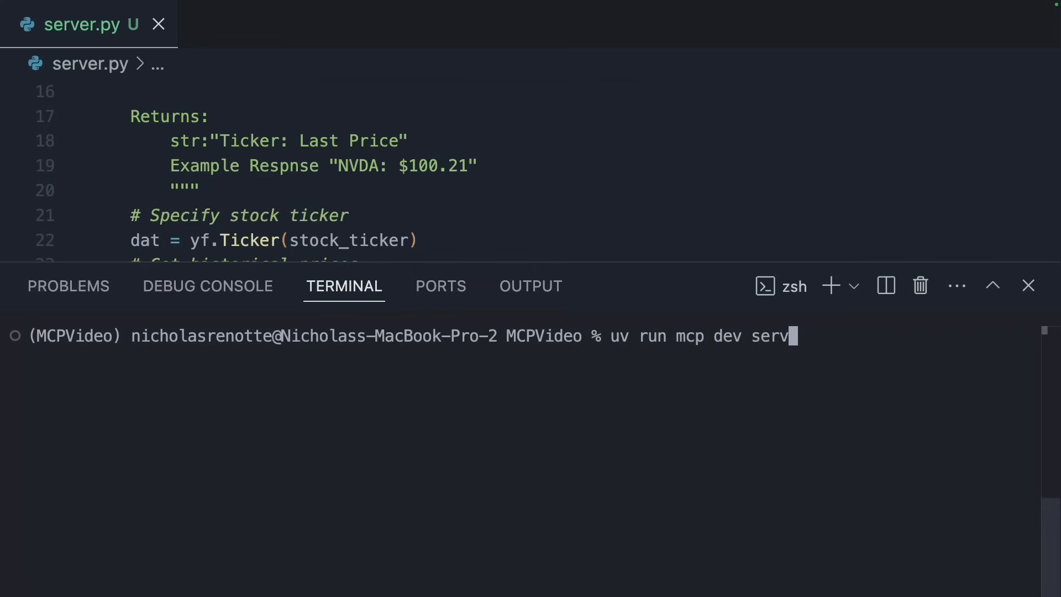
key("Return")
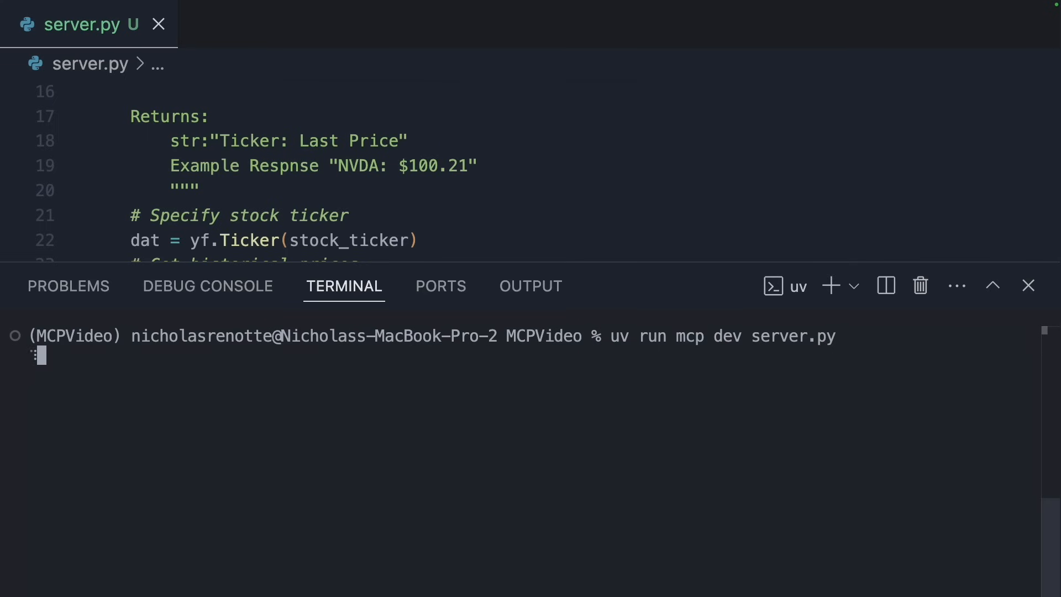
key("Return")
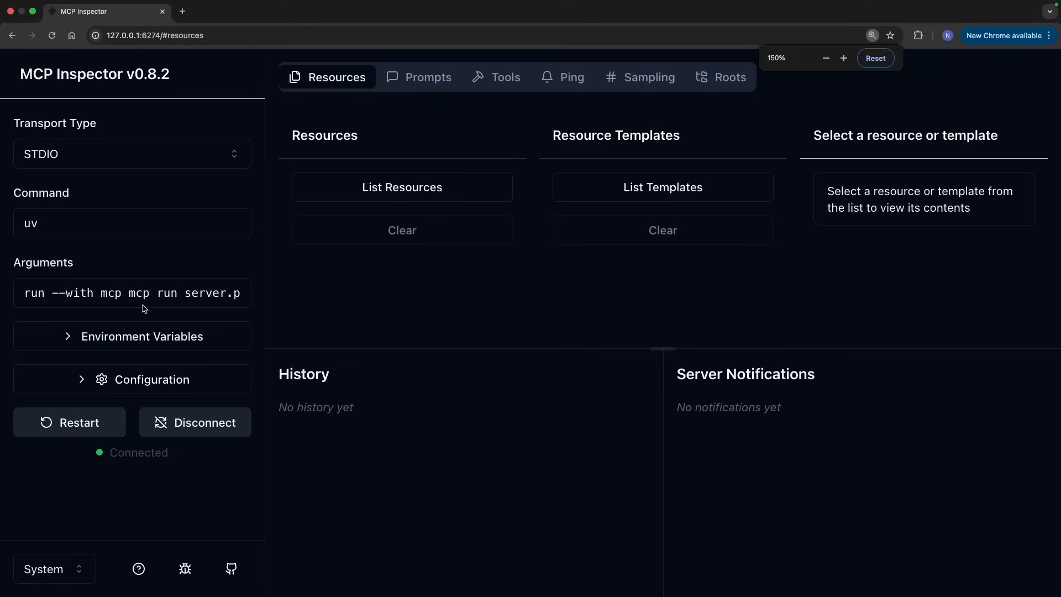
List the server's tools in MCP Inspector and run stock_price with stock_ticker NVDA, reviewing the result.
left_click(496, 76)
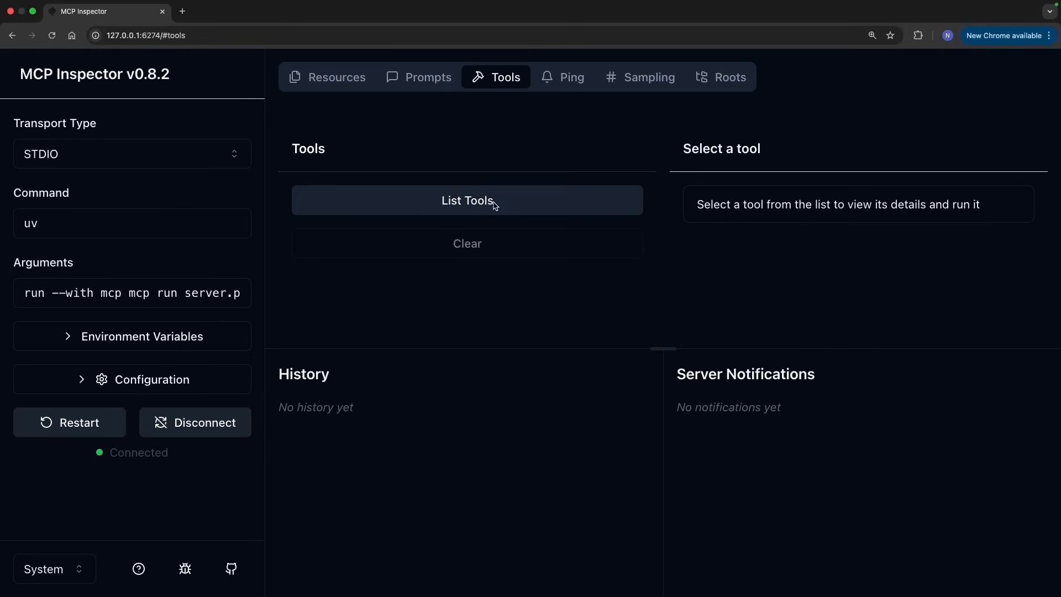
left_click(467, 200)
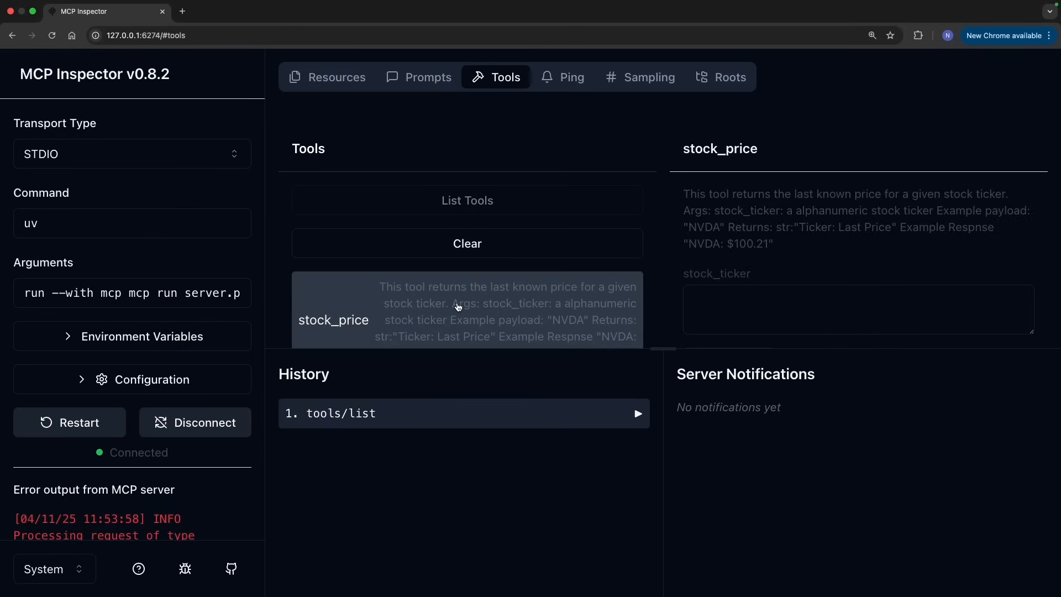
scroll("down", 3)
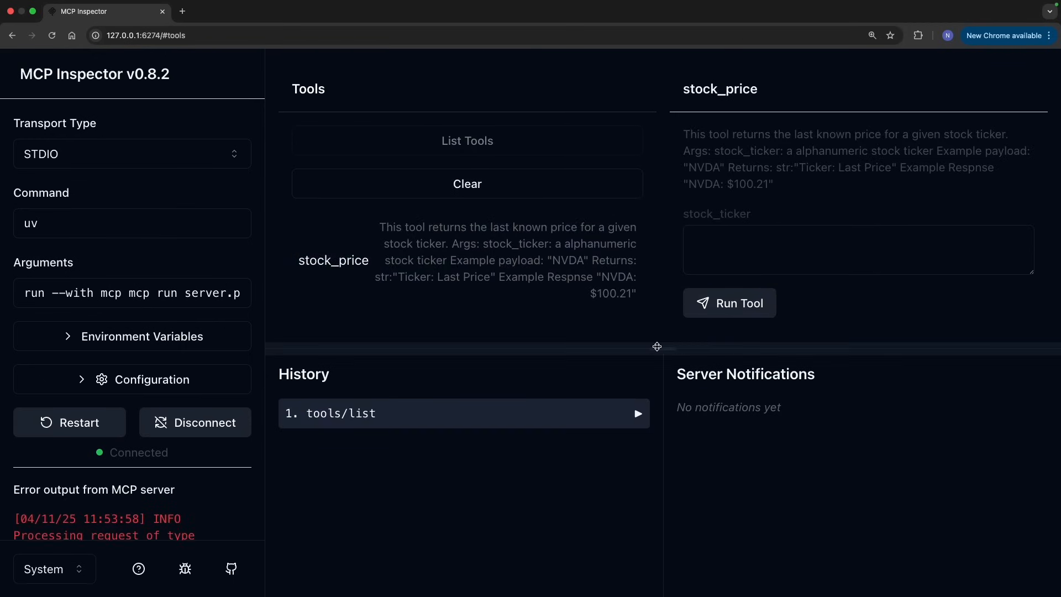
left_click(857, 249)
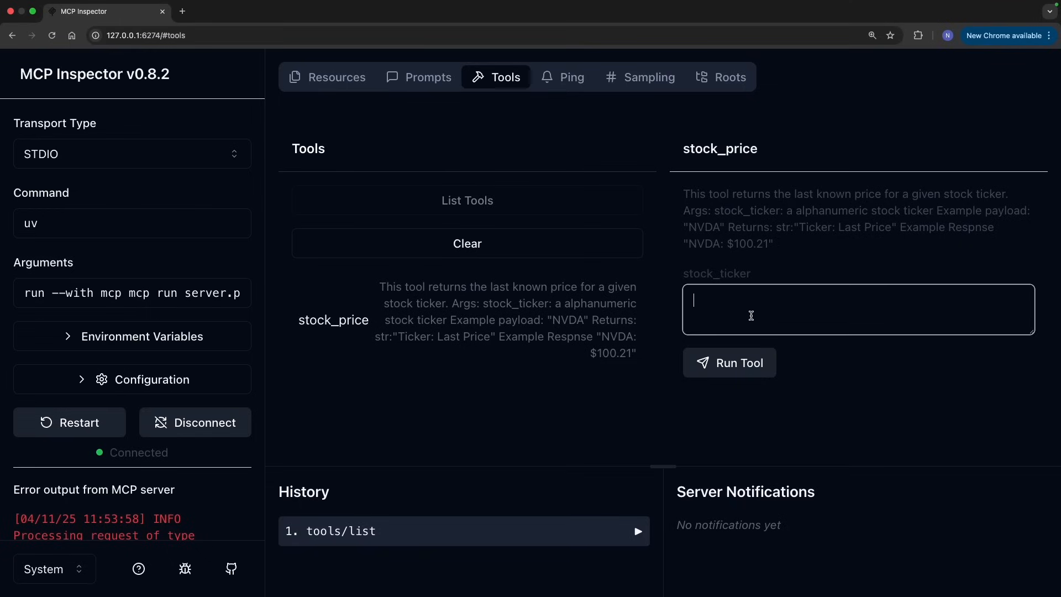
type("NVDA")
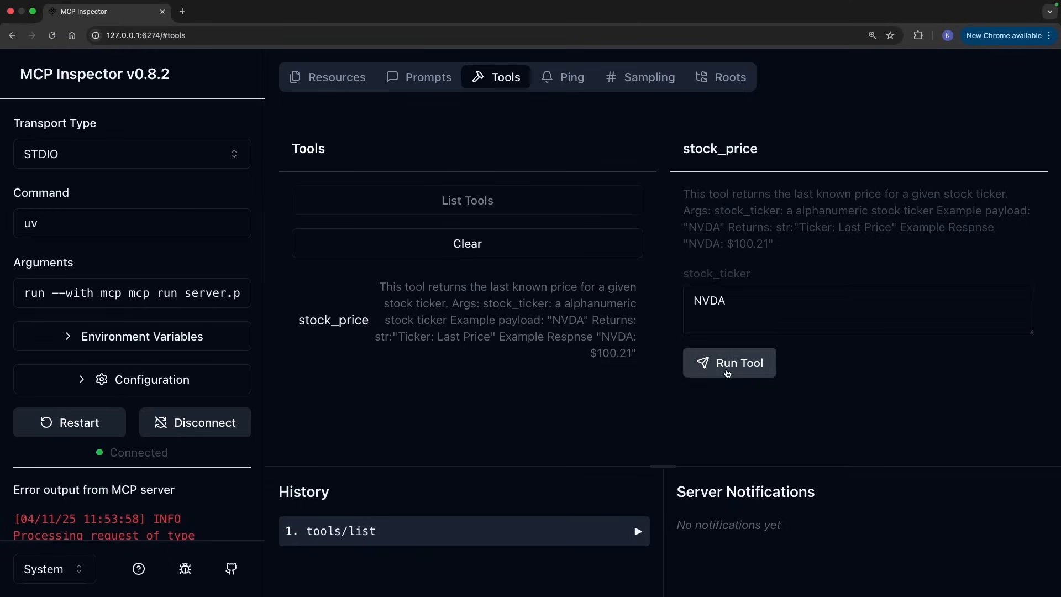
left_click(728, 362)
type("IBM")
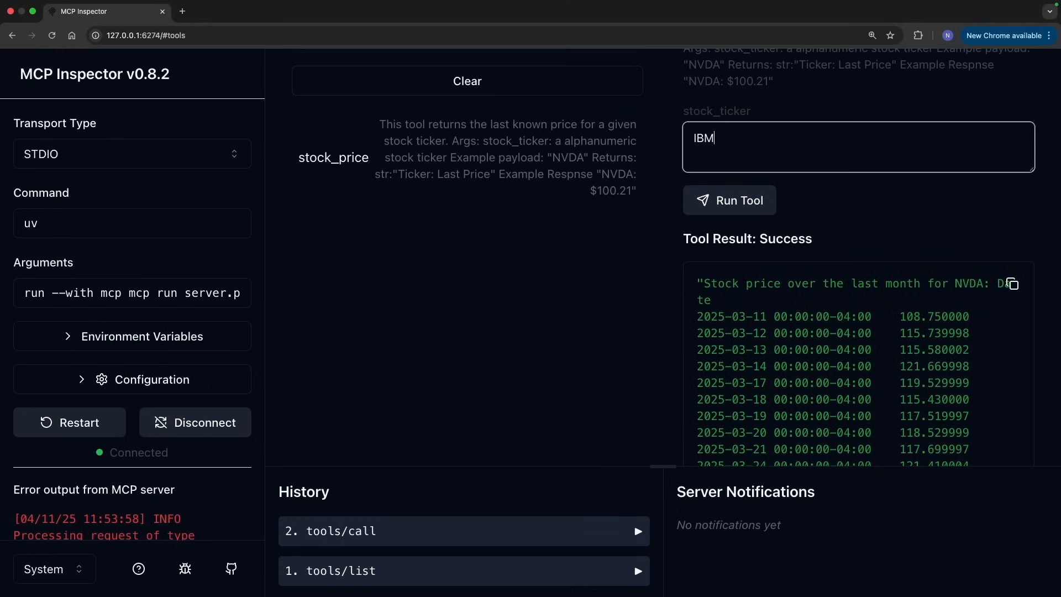
left_click(728, 199)
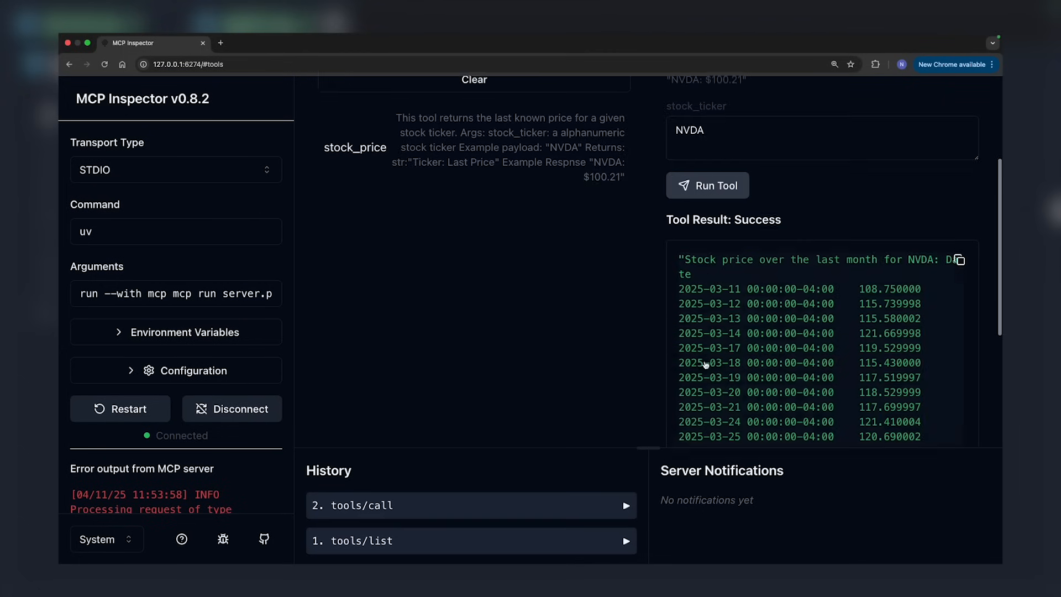
type("IB")
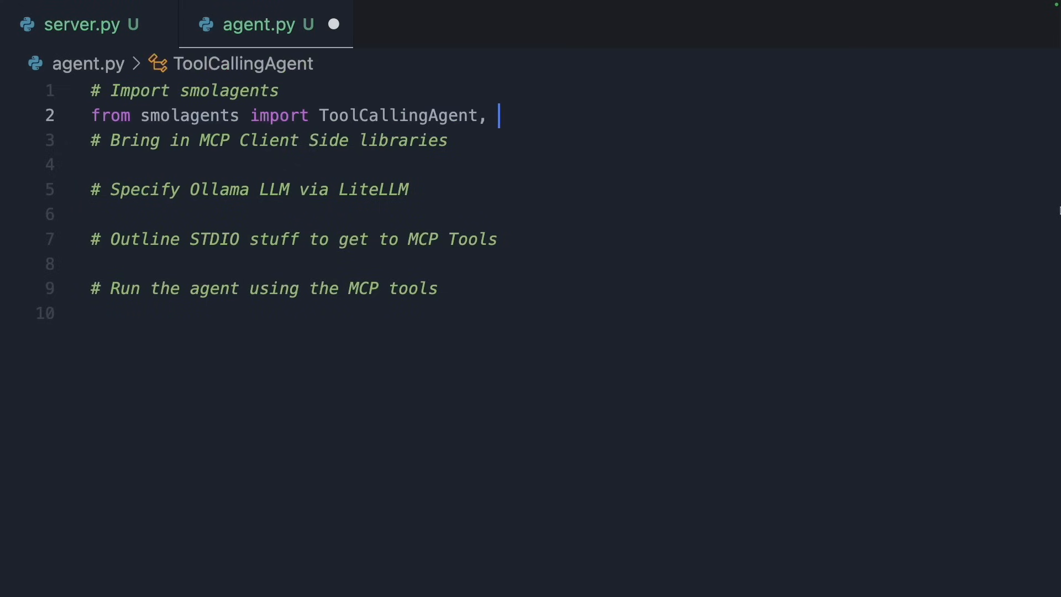
Import ToolCollection, LiteLLMModel and StdioServerParameters, use model ollama_chat/qwen2.5:14b and open a ToolCollection.from_mcp context.
type("ToolCollection, LiteLLMModel")
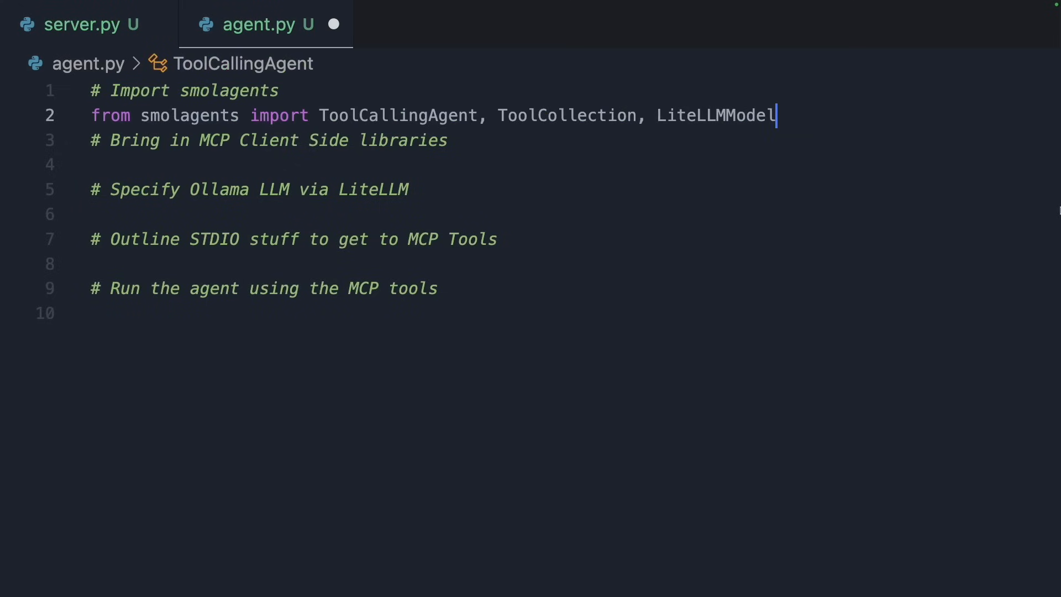
type("from mcp import StdioServerParameters")
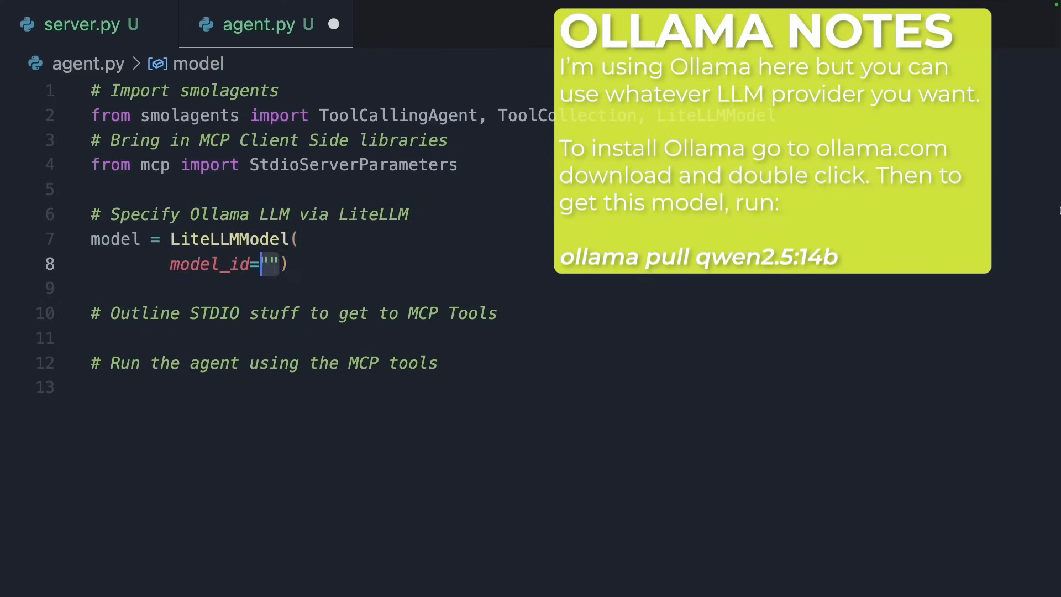
type("ollama_chat/qwen2.5:14b")
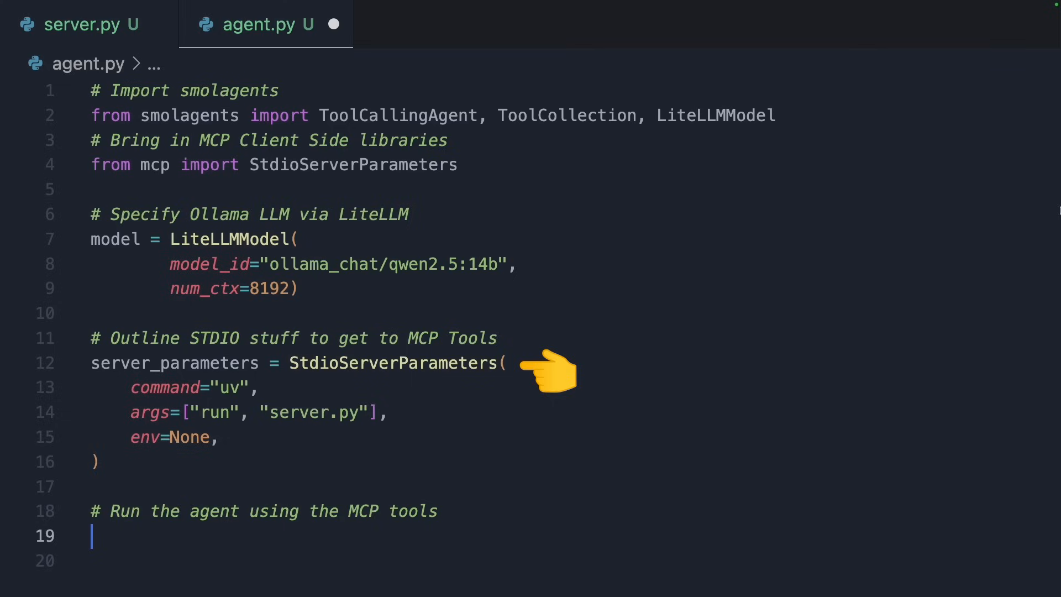
mouse_move(291, 414)
type("with ToolCollection.from_mcp(server_parameters, ")
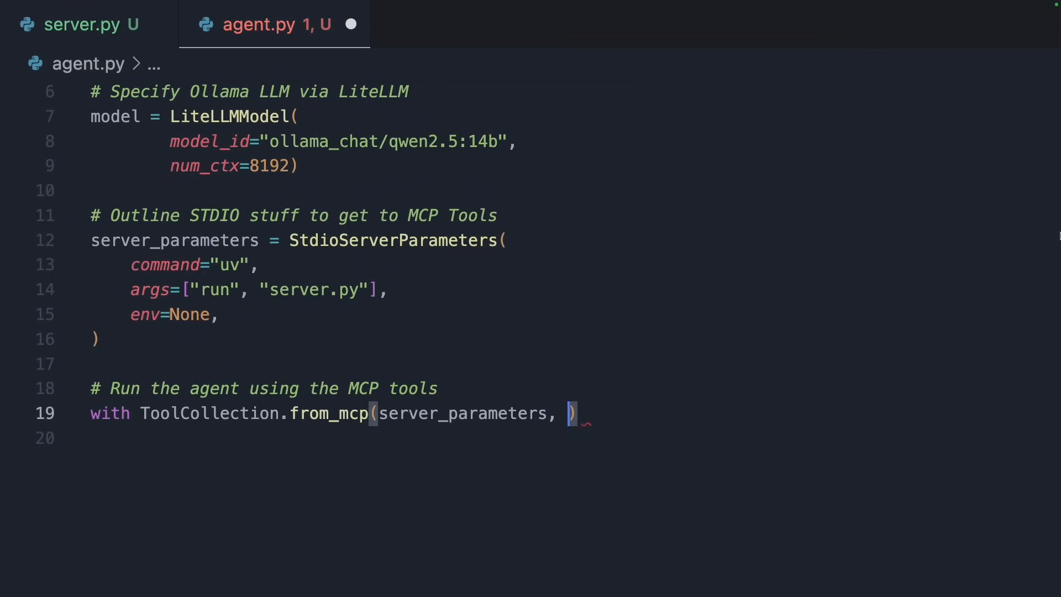
type("trust_remote_code=True) as tool_collection:")
left_click(548, 438)
type("agent = ToolCallingAgent(")
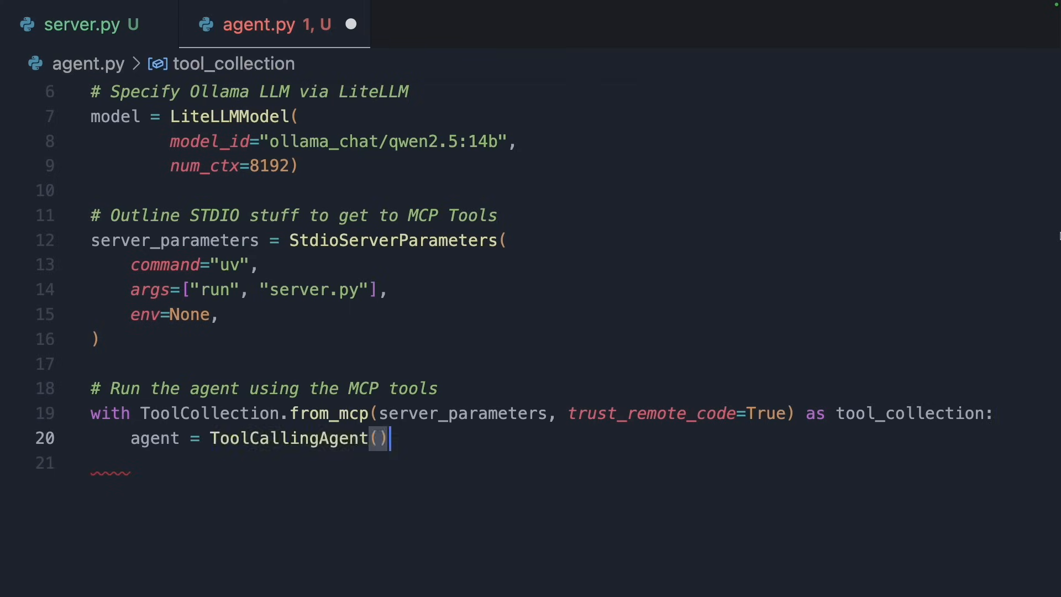
Build a ToolCallingAgent from the tool collection and run it asking how the stock price moved over the last 5 days.
type("tools=[*tool_collection.tools],")
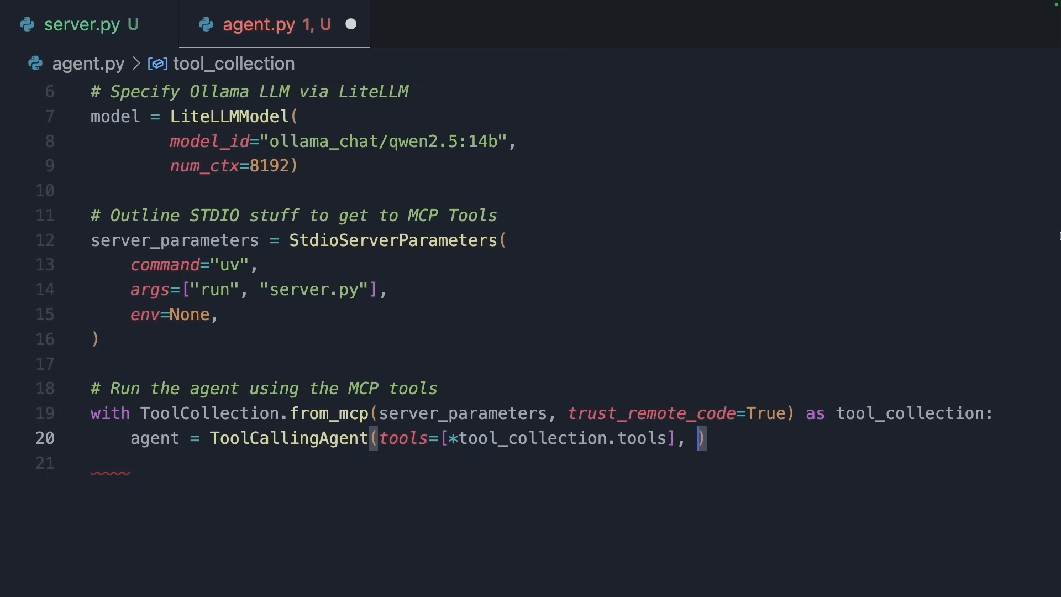
type("model=model")
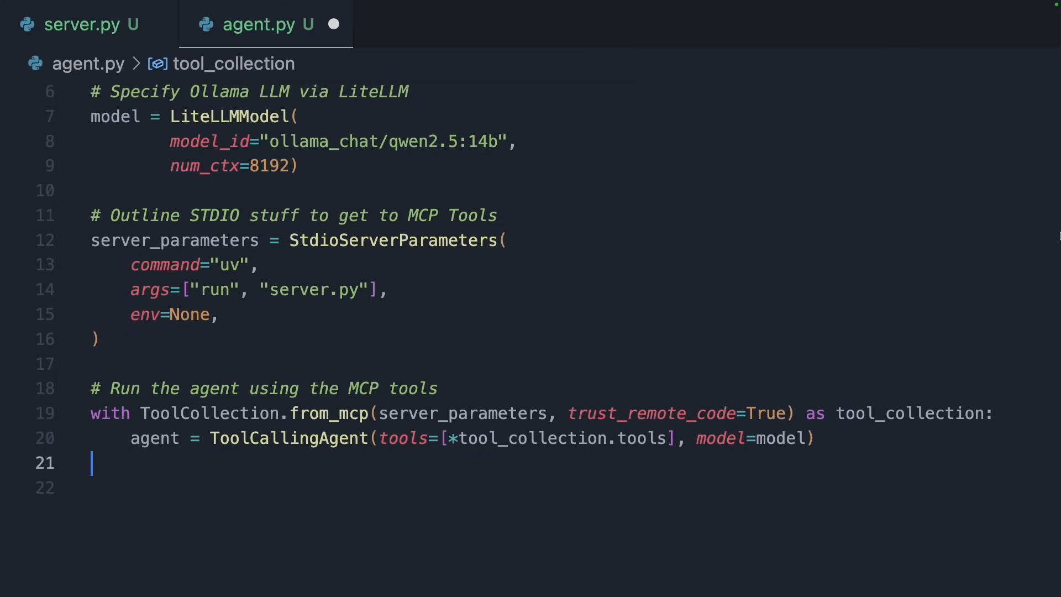
type("agent.run(\"What was IBMs \")")
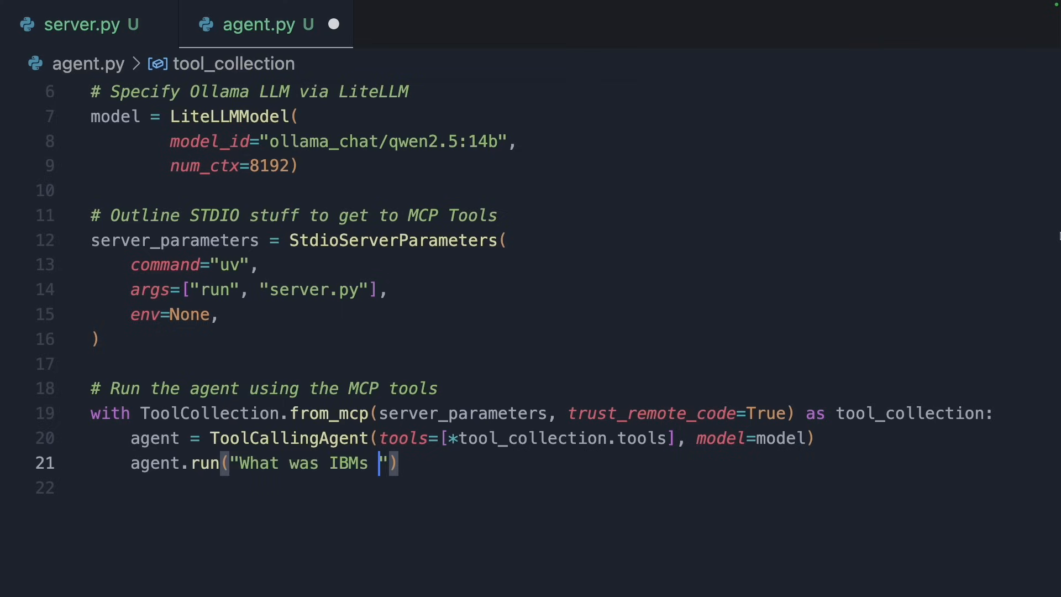
type("last stock price?")
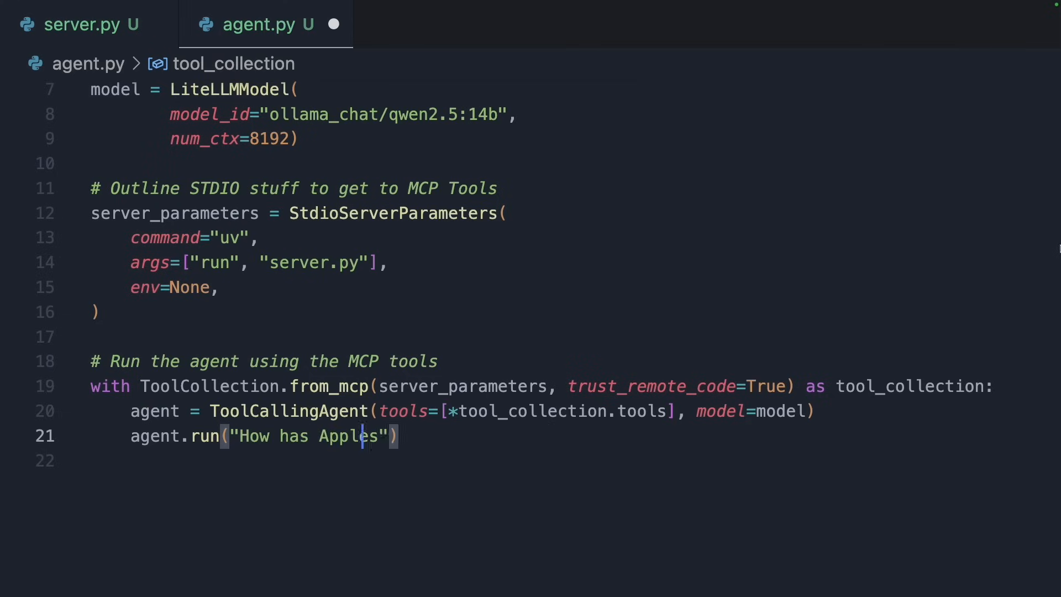
type("stock price moved over")
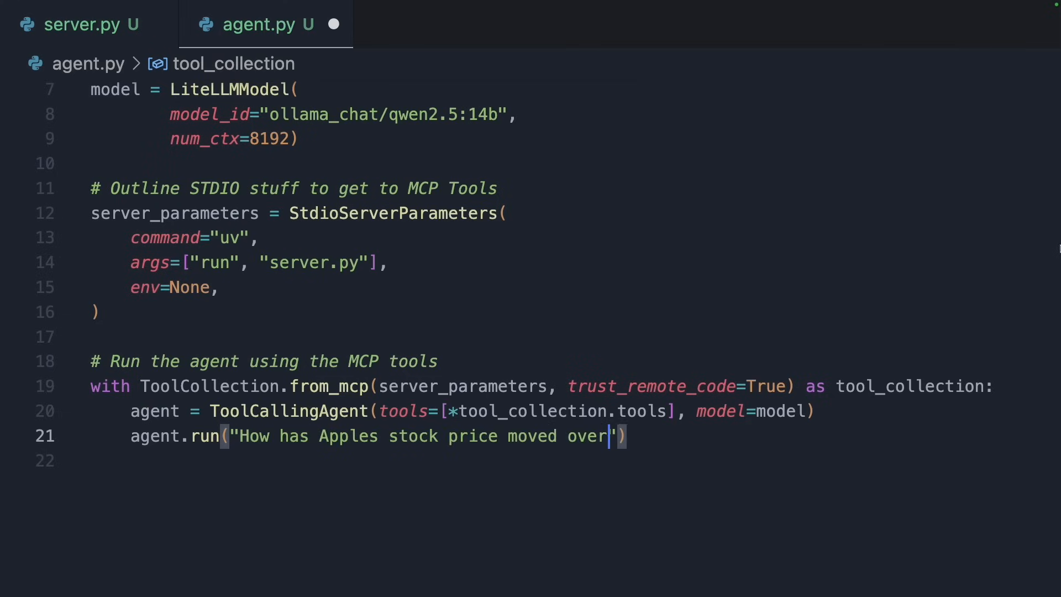
type("the last 5 days?")
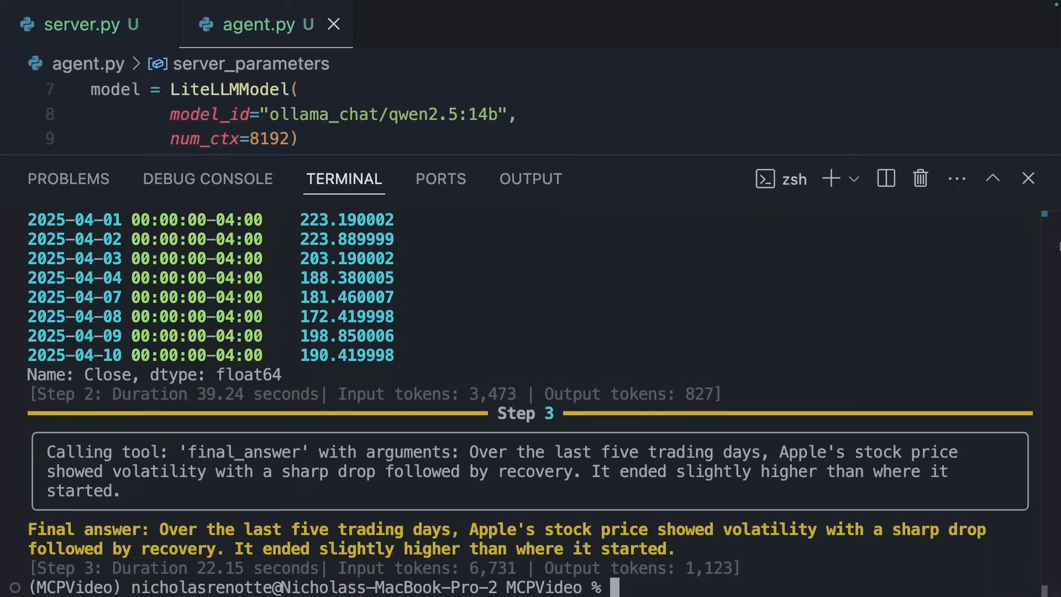
left_click(1028, 19)
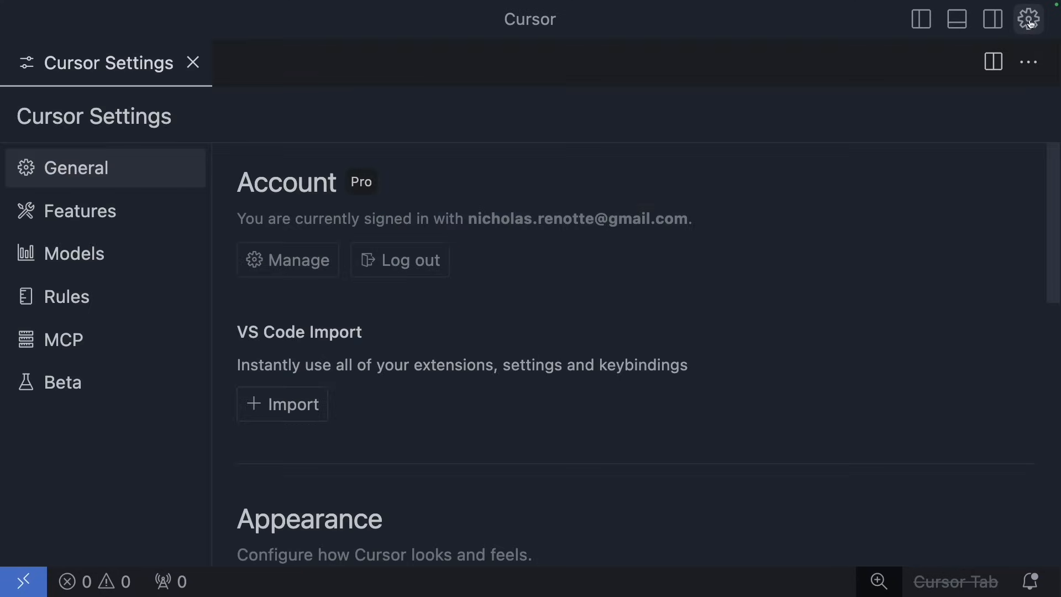
Add a global stockTools server in Cursor's mcp.json running server.py with uv from the copied folder path.
left_click(68, 339)
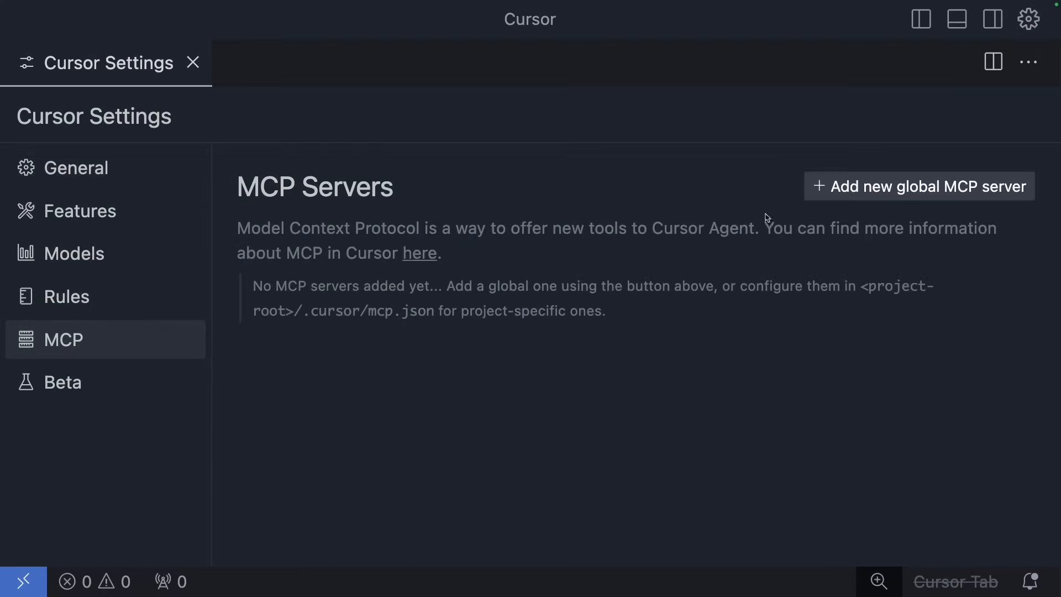
left_click(918, 186)
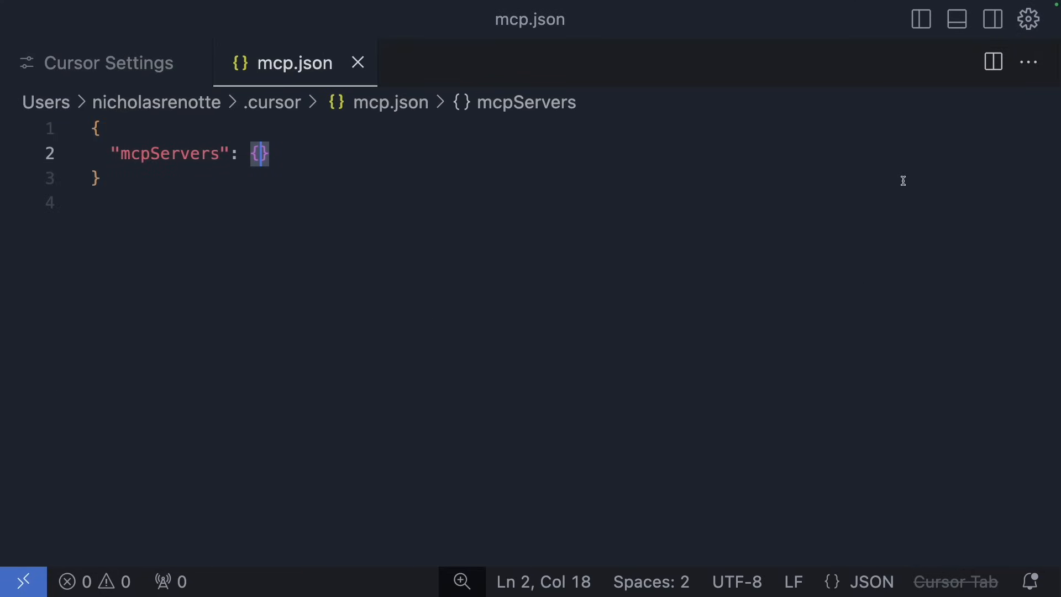
mouse_move(635, 4)
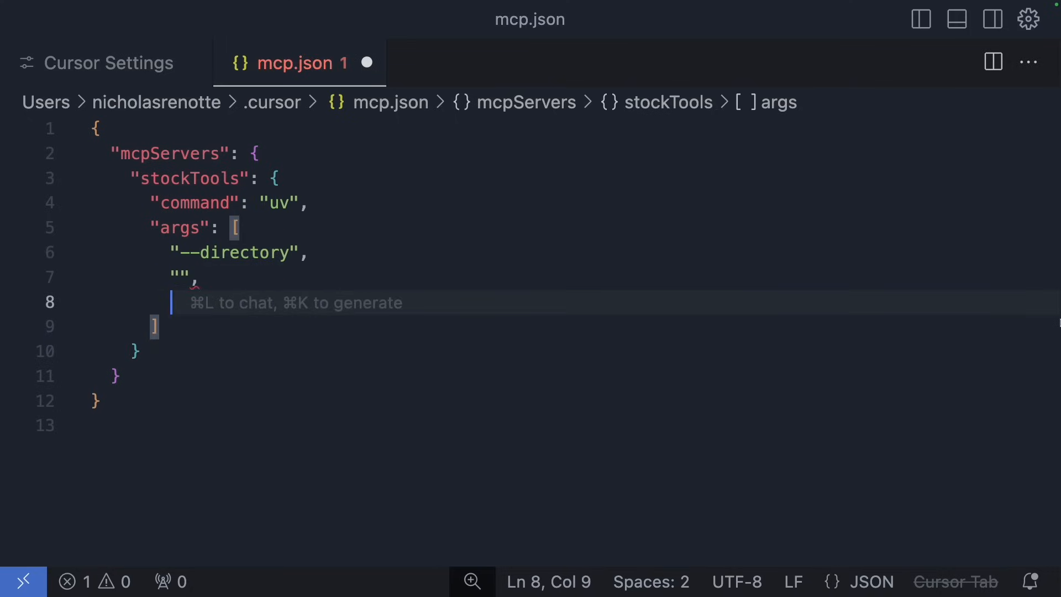
type("\"run\",")
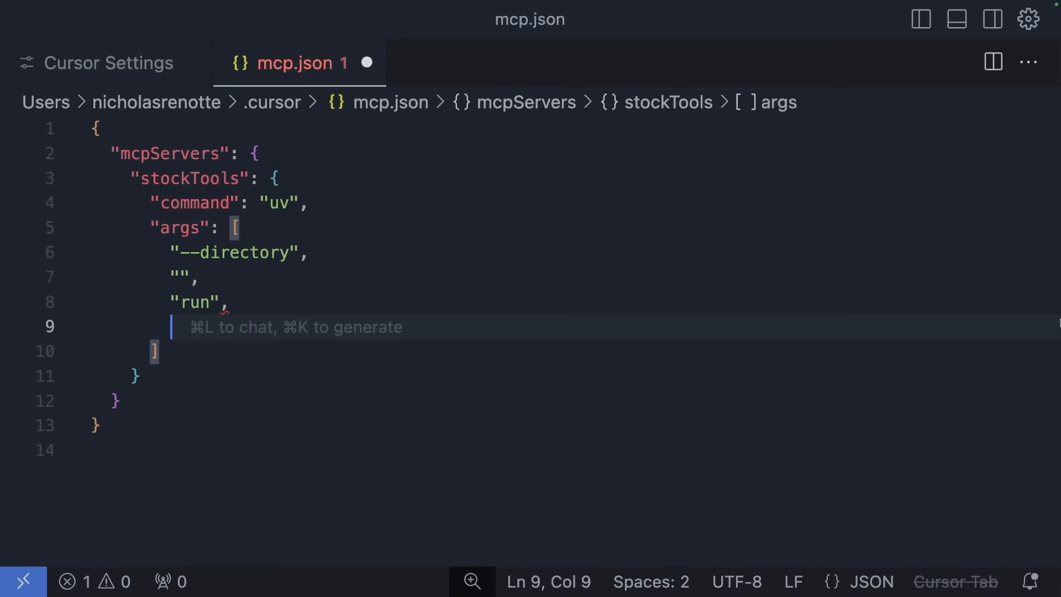
type("\"server.py\"")
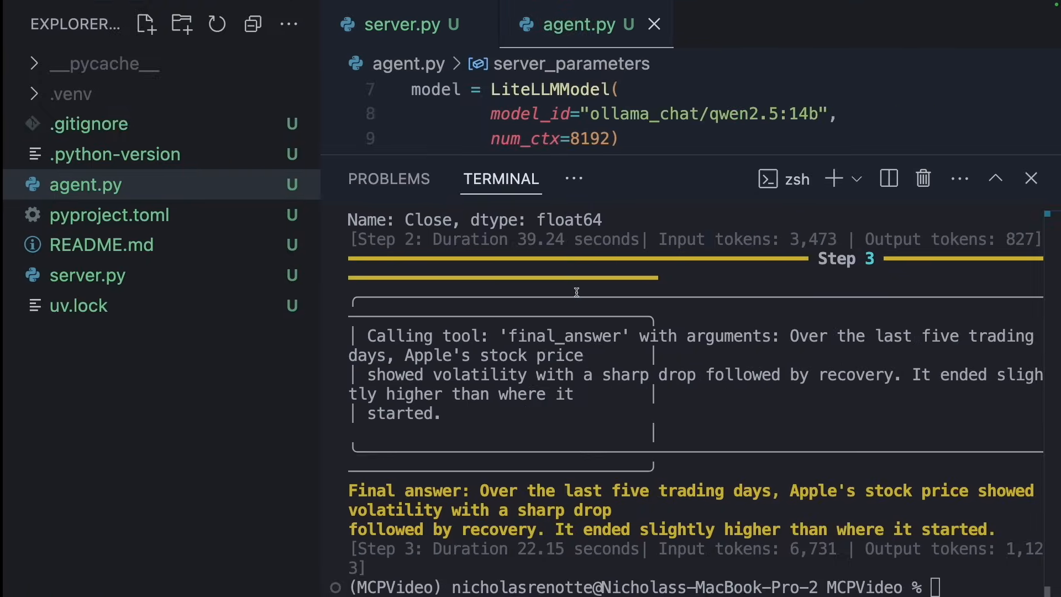
right_click(85, 185)
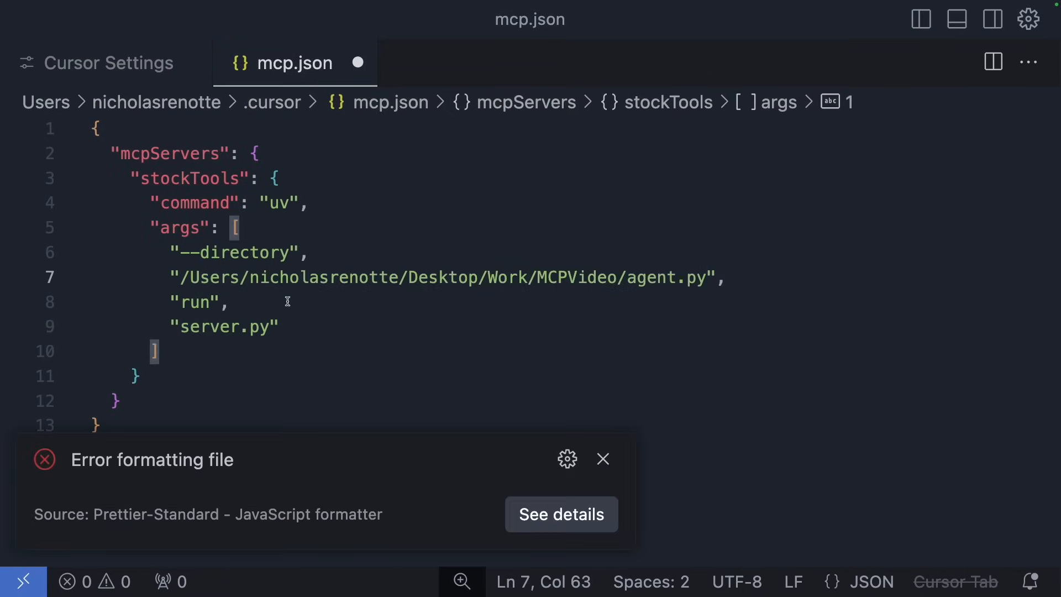
left_click(105, 63)
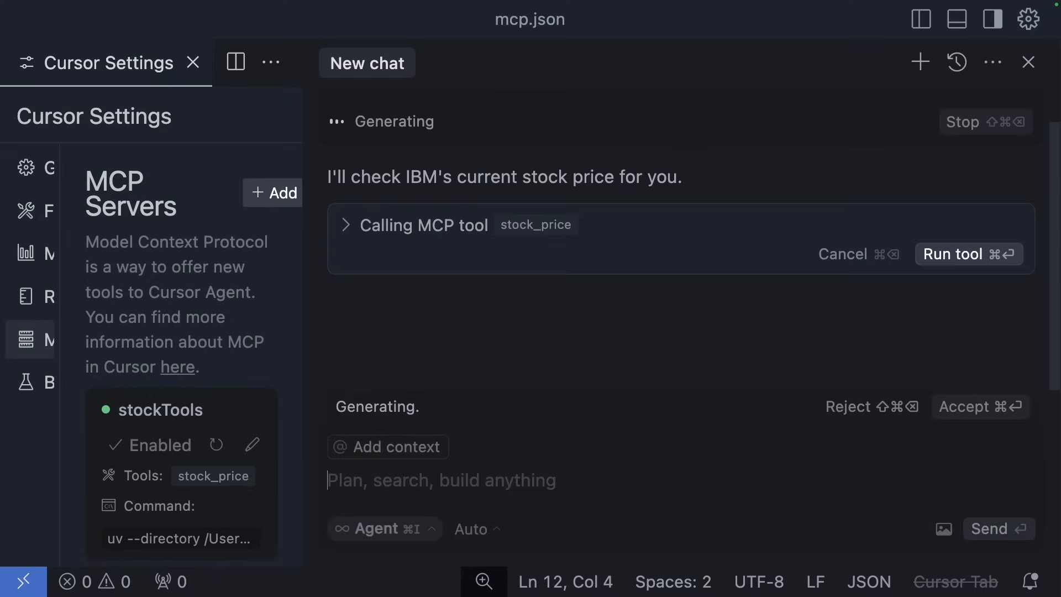
Expand the agent's stock_price call for IBM and approve running the tool.
left_click(345, 225)
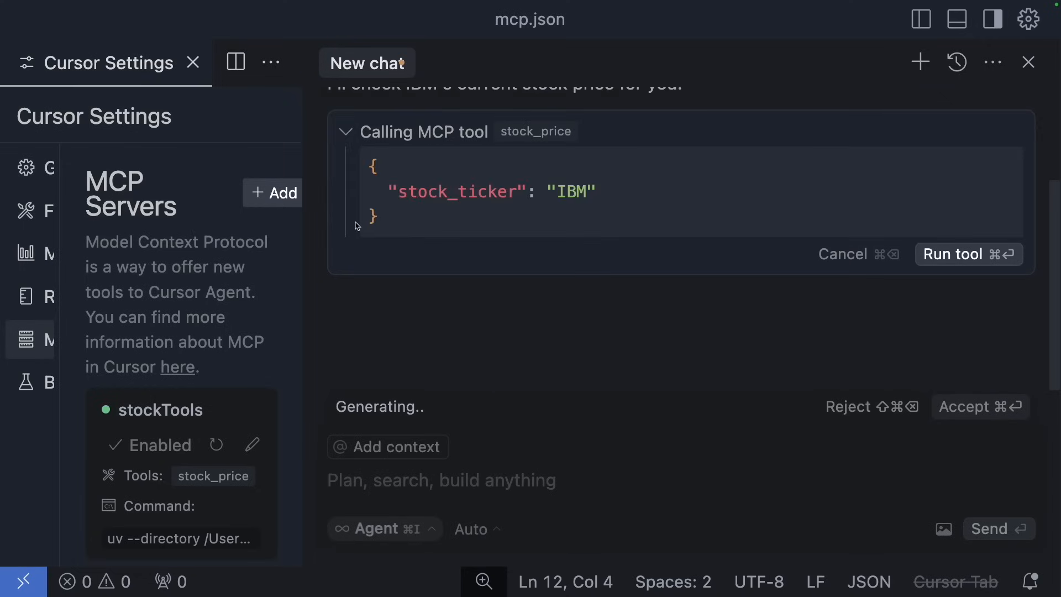
left_click(968, 254)
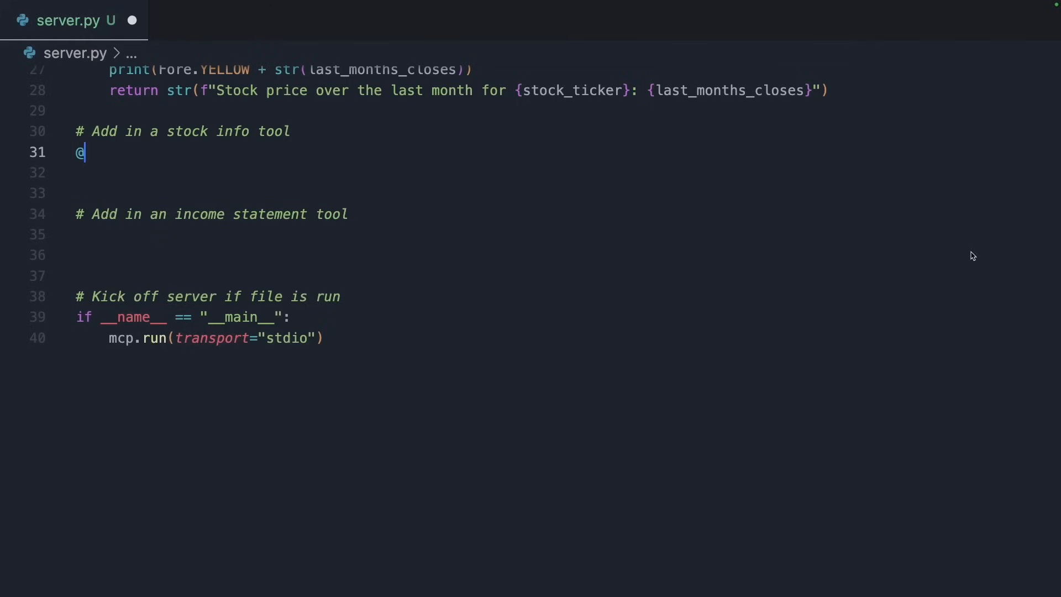
type("mcp.tool()")
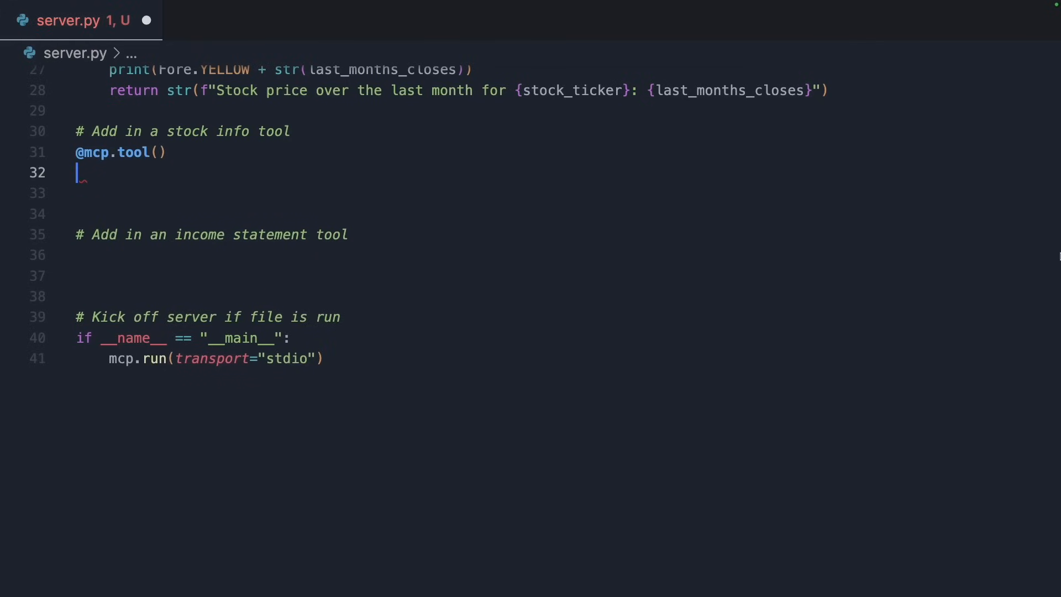
type("def stock_info(stock_ticker: str) -> str:")
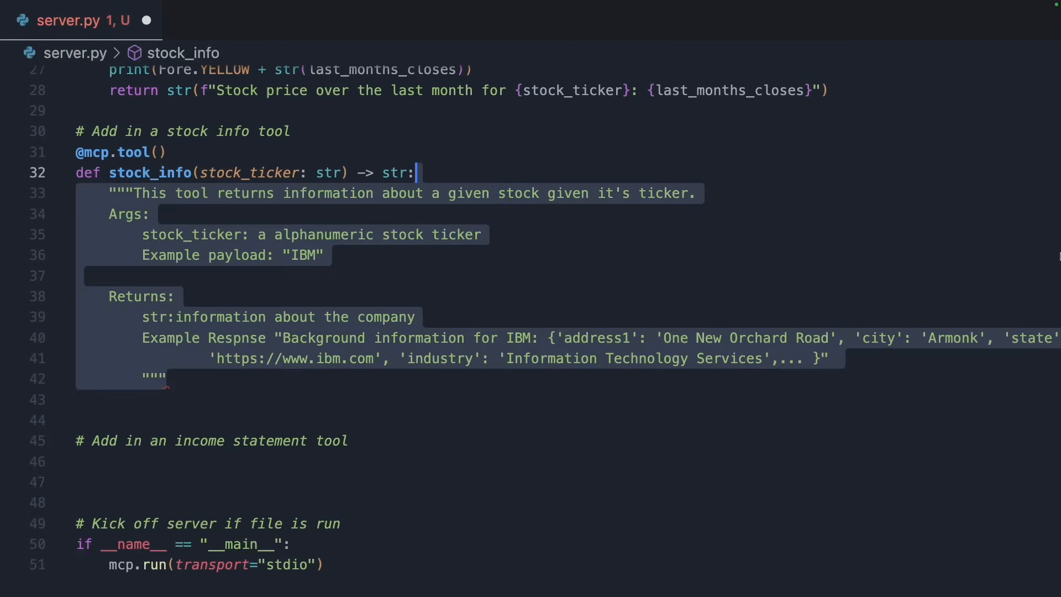
type("dat = yf.Ticker(stock_ticker")
type("return str(")
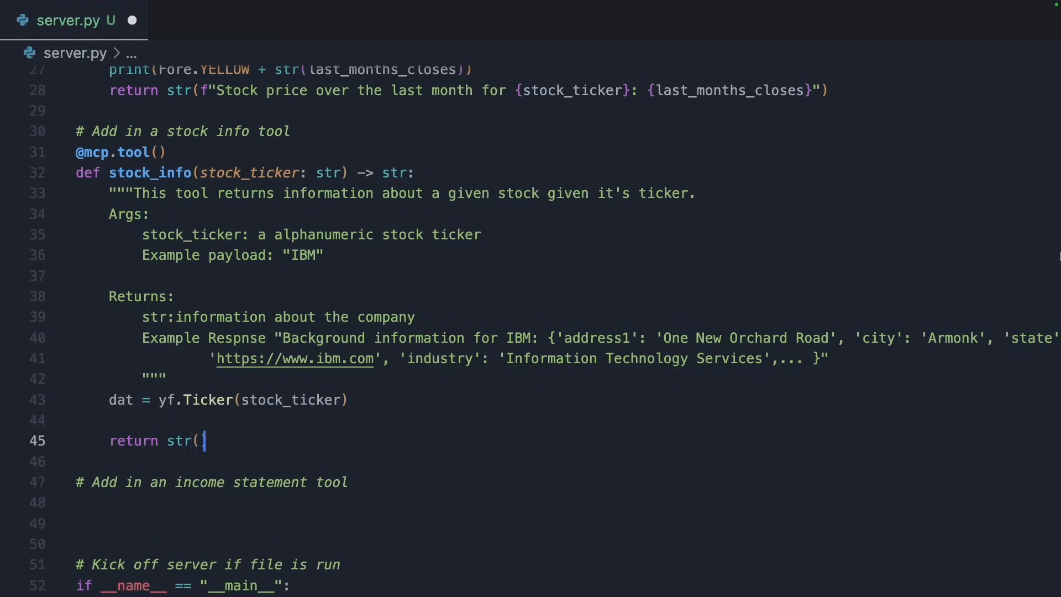
type("f\"Background information for {stock_ticker}: {dat.info}\"")
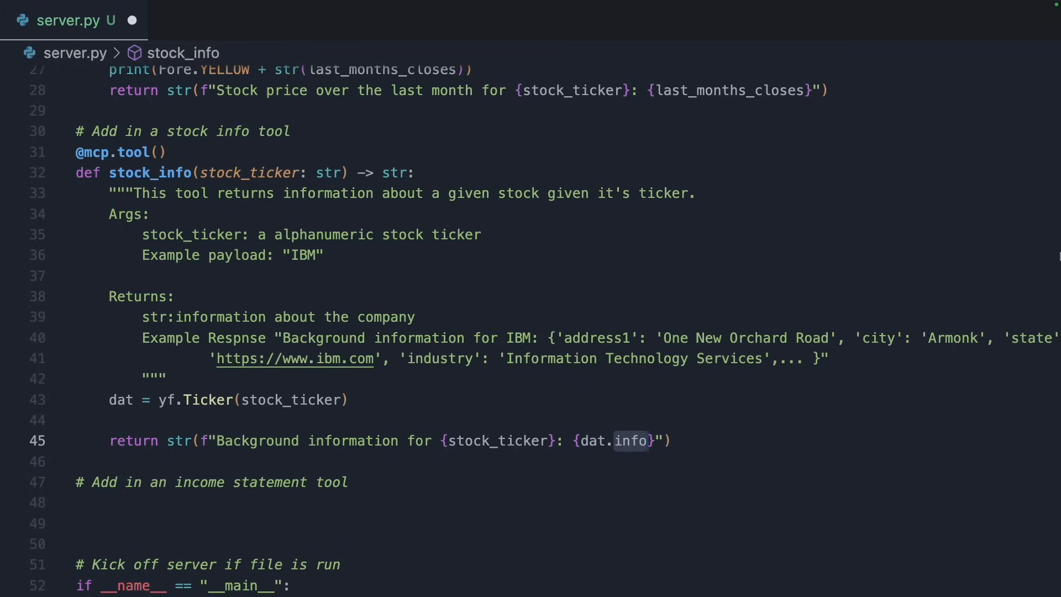
Change the agent.py question to ask about the core leaders at Walmart.
left_click(220, 20)
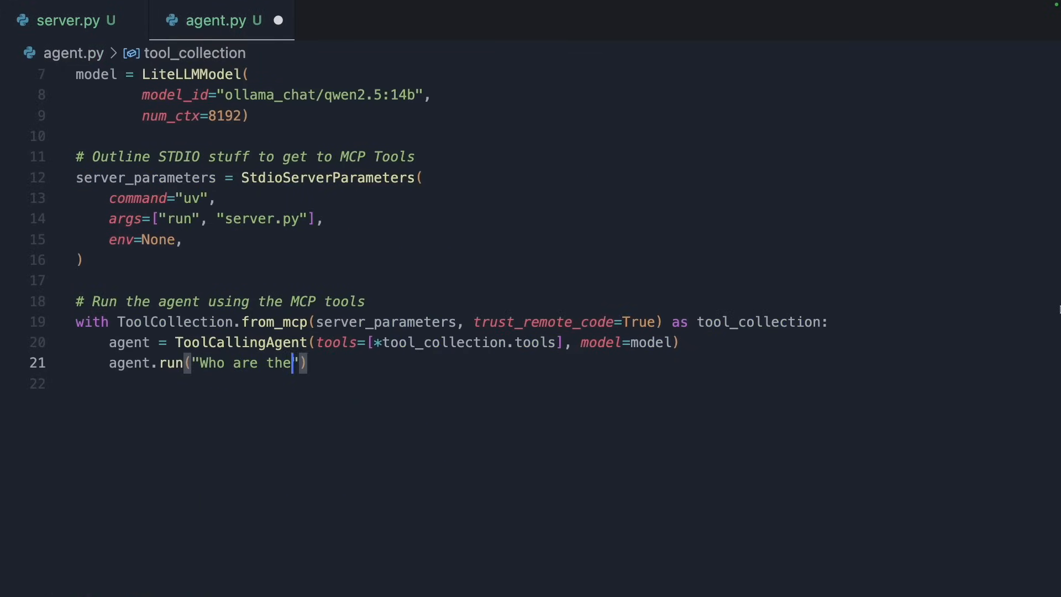
type("core leaders at Walmart?")
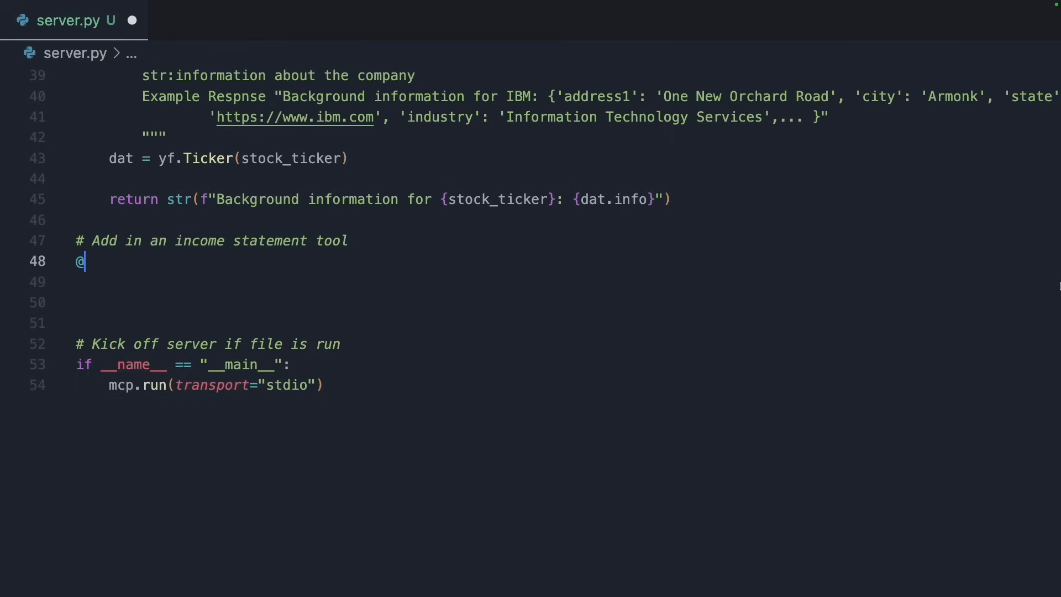
type("mcp.tool()")
left_click(568, 282)
type("def income_statement(stock_ticker: ")
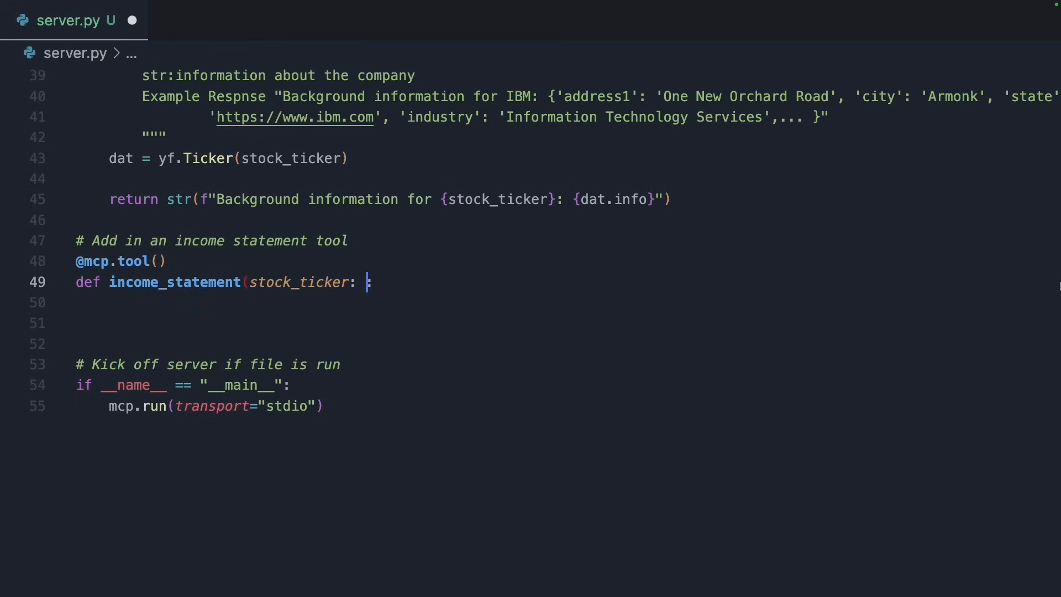
type("str) -> str:")
type("dat")
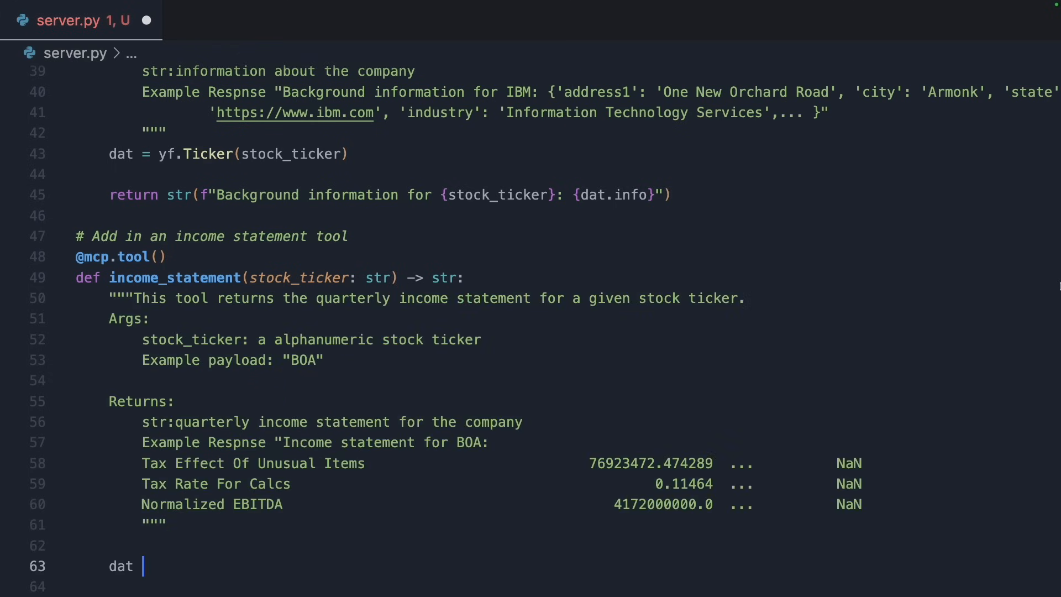
type("= yf.")
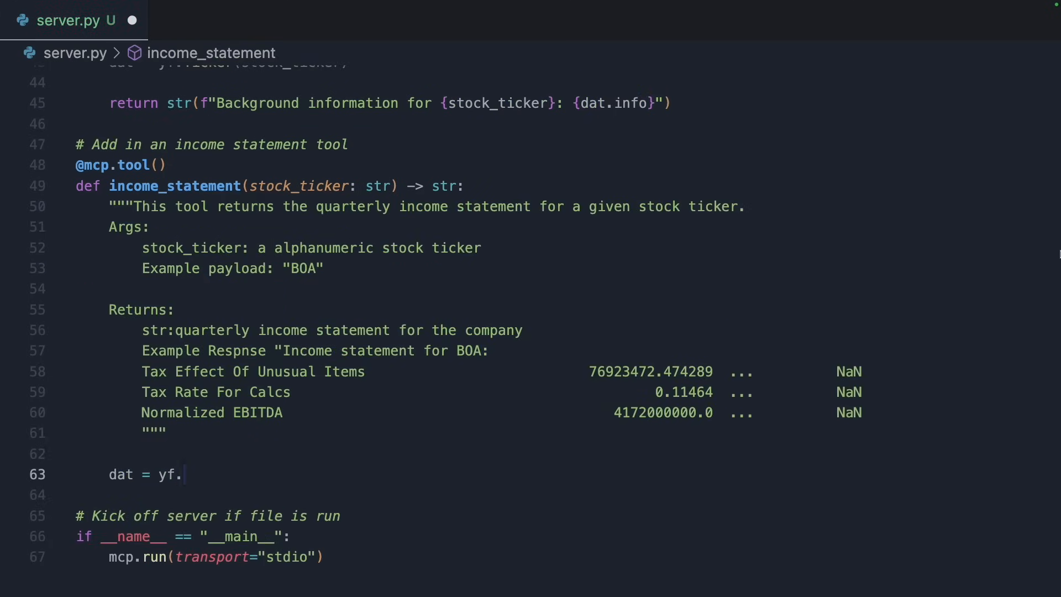
type("Ticker(stock_ticker)")
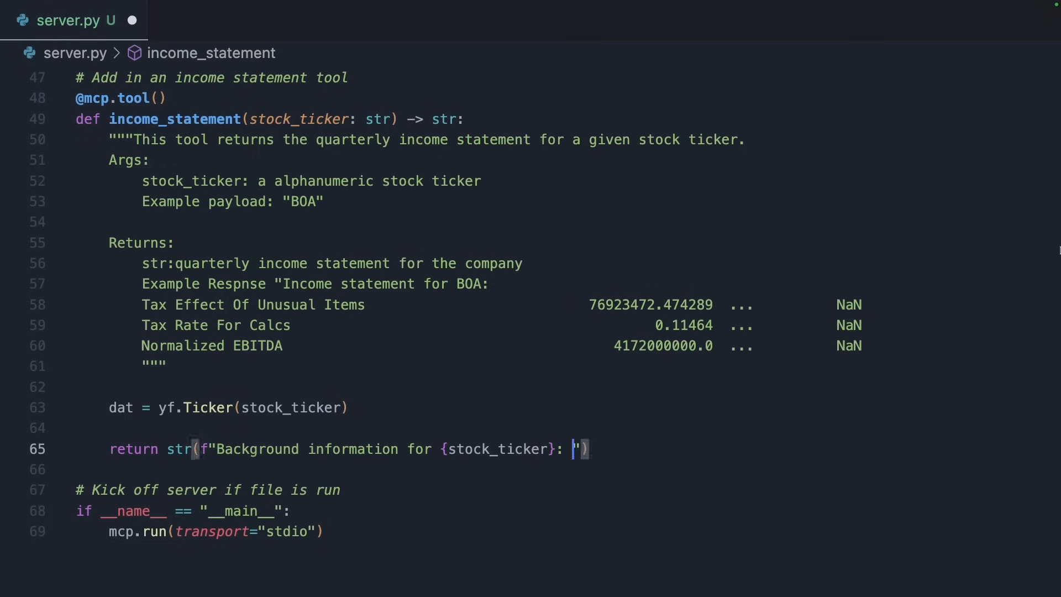
type("{dat.quarterly_income_stmt}")
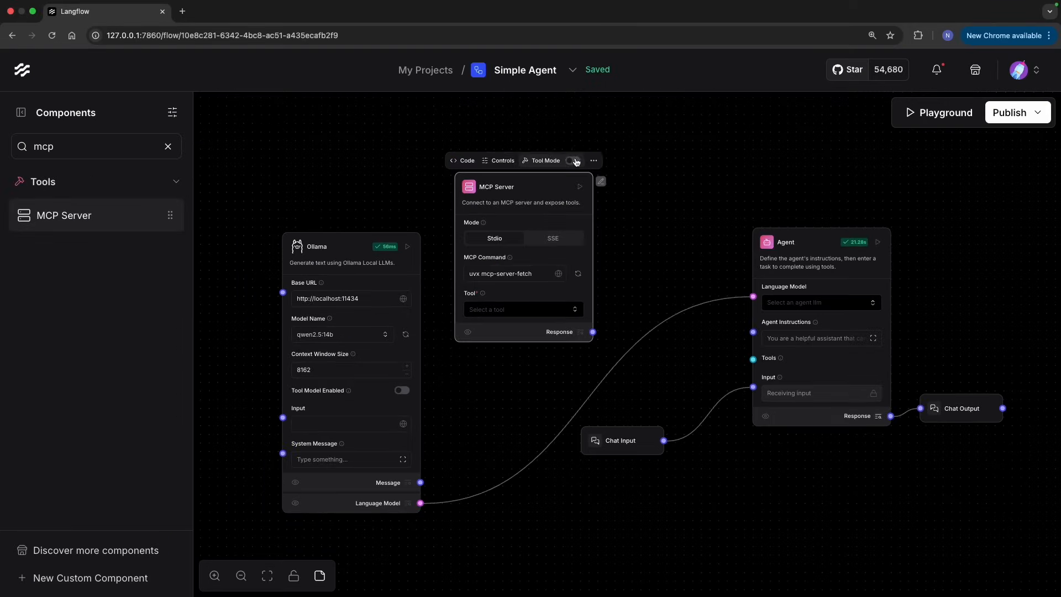
Enable Tool Mode, set MCP Command to 'uv --directory .../MCPVideo/server run server.py' and load the server's tools.
left_click(572, 160)
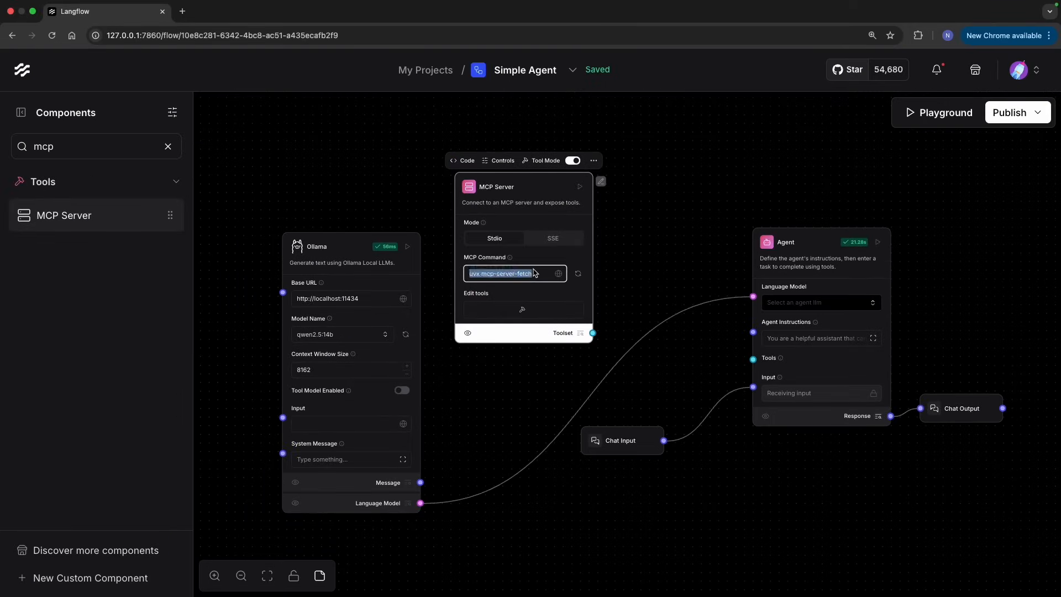
type("uv --")
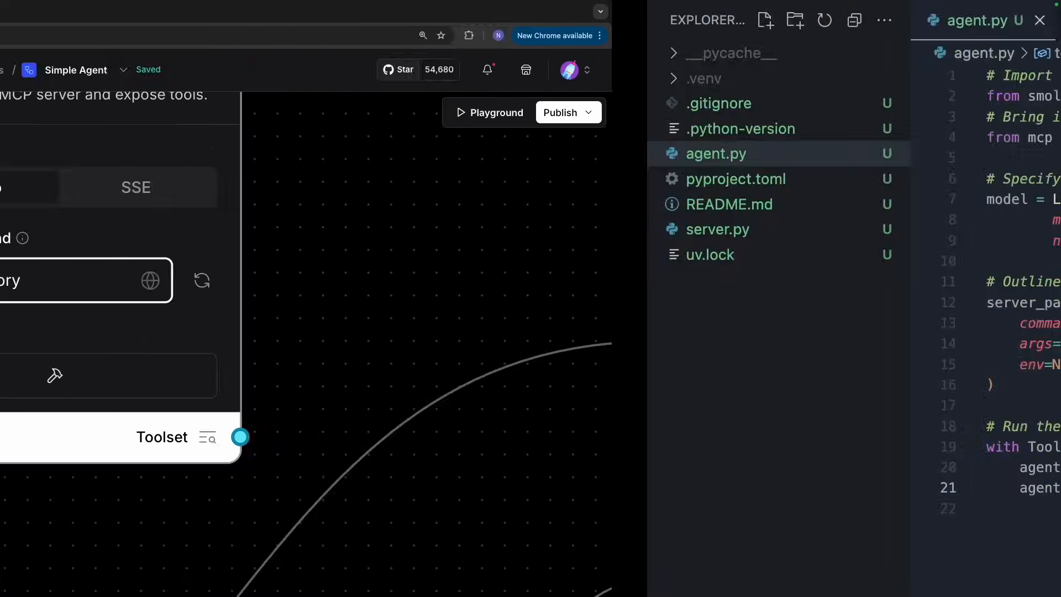
right_click(66, 229)
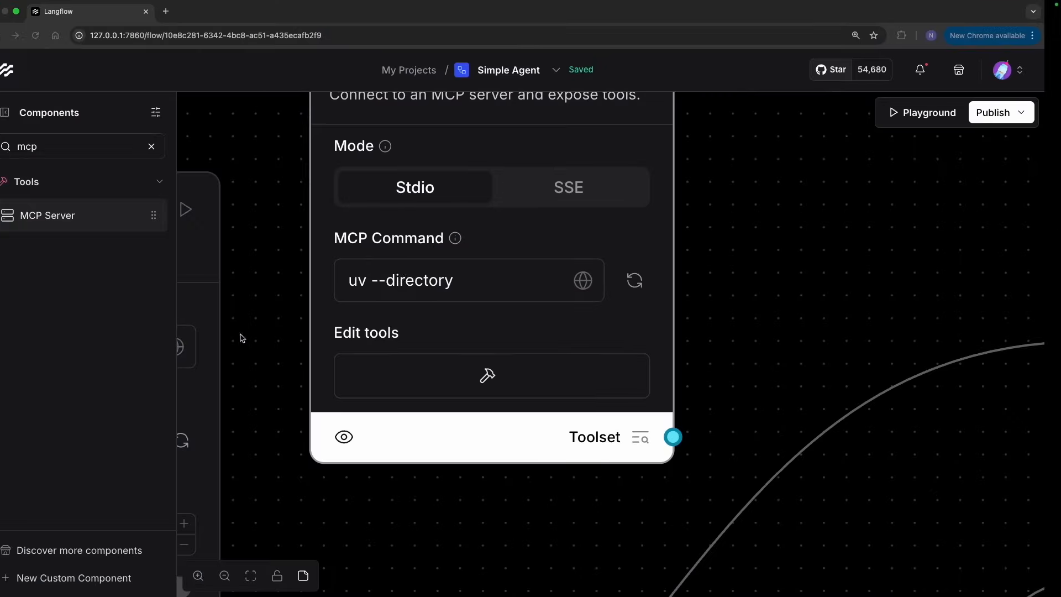
type("sktop/Work/MCPVideo/server")
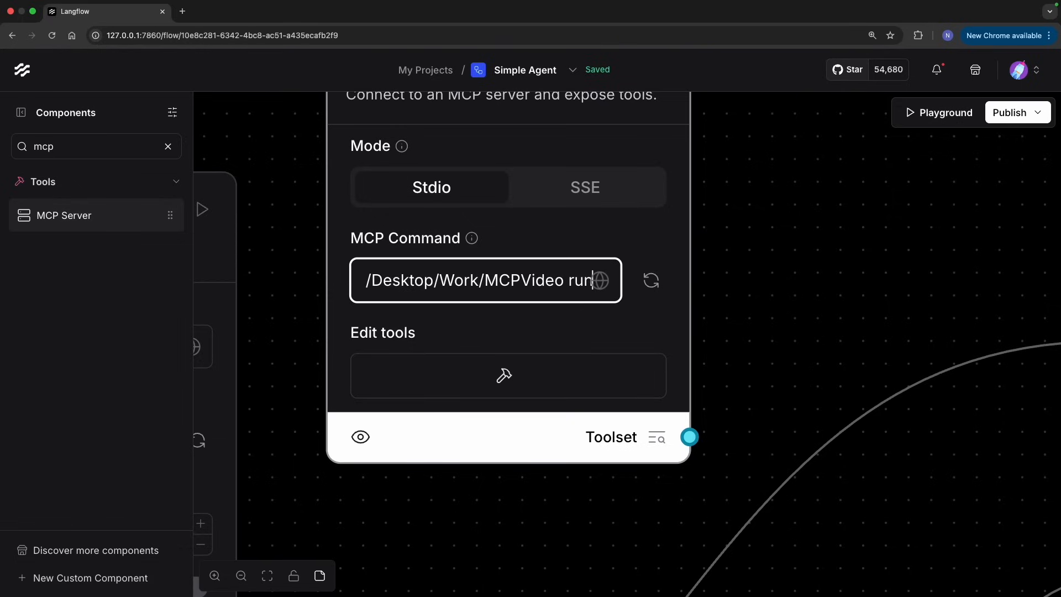
type("server.py")
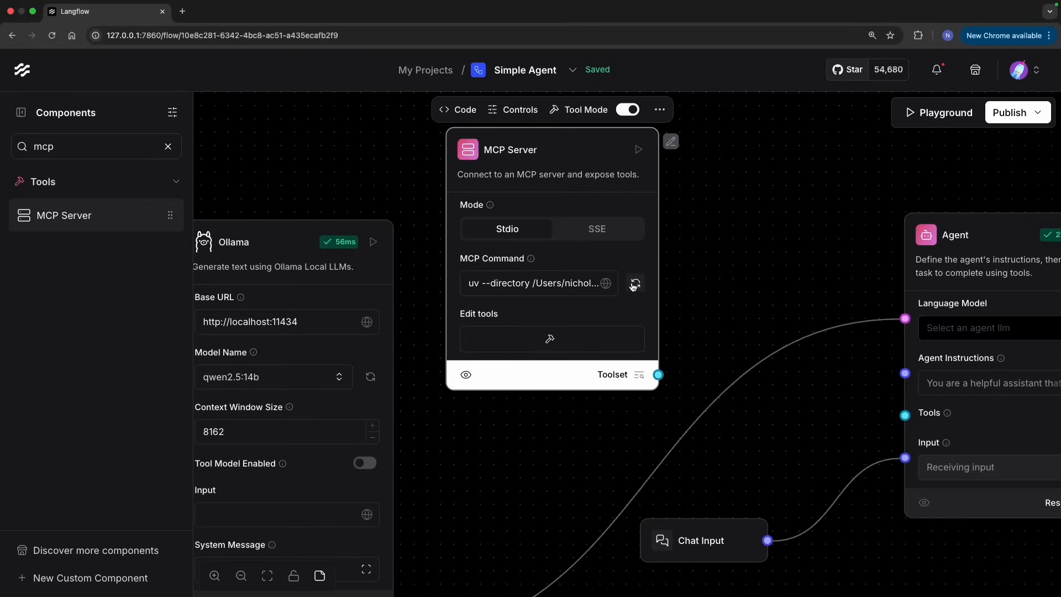
left_click(551, 339)
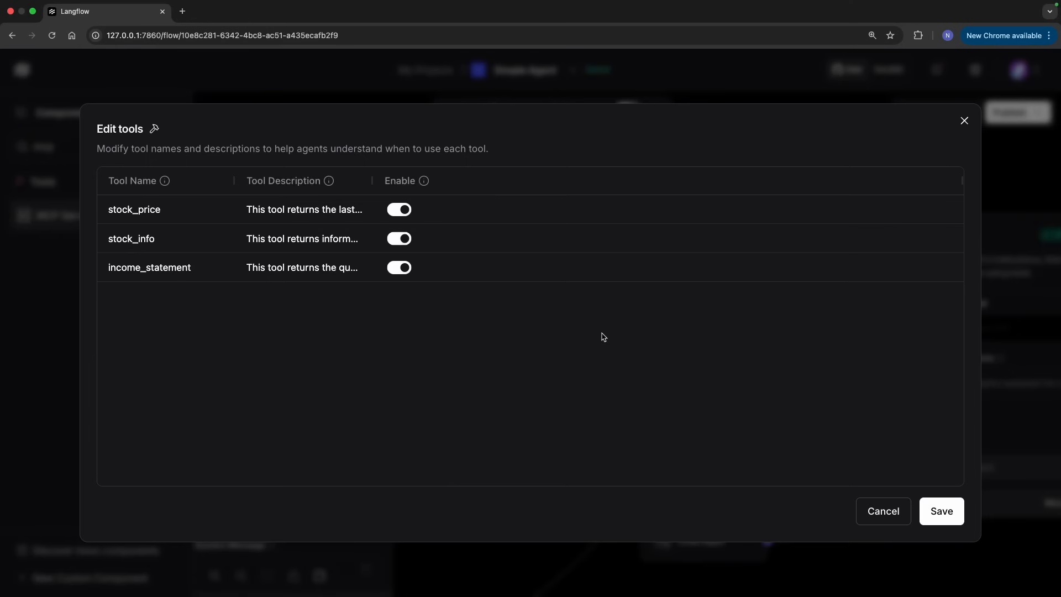
mouse_move(1004, 177)
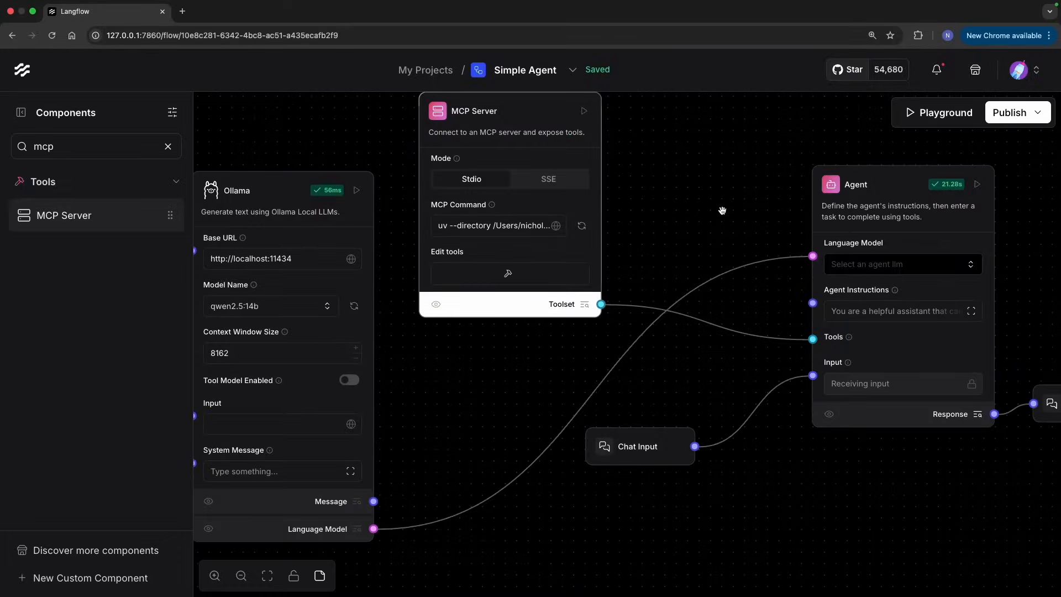
Start a new Playground session and send the agent 'what is IBM's EBITDA?'.
left_click(944, 113)
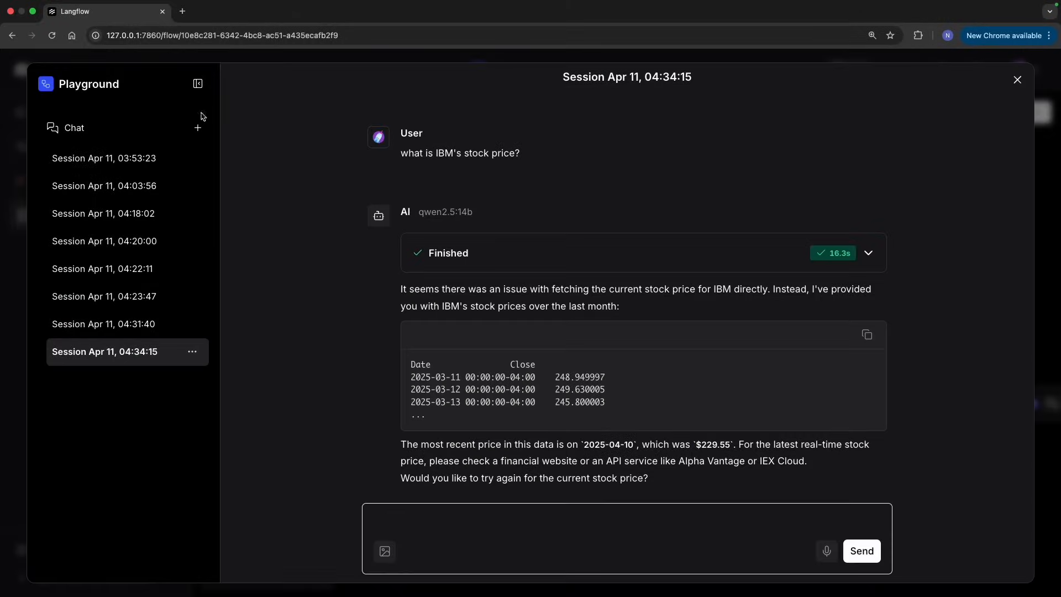
left_click(198, 128)
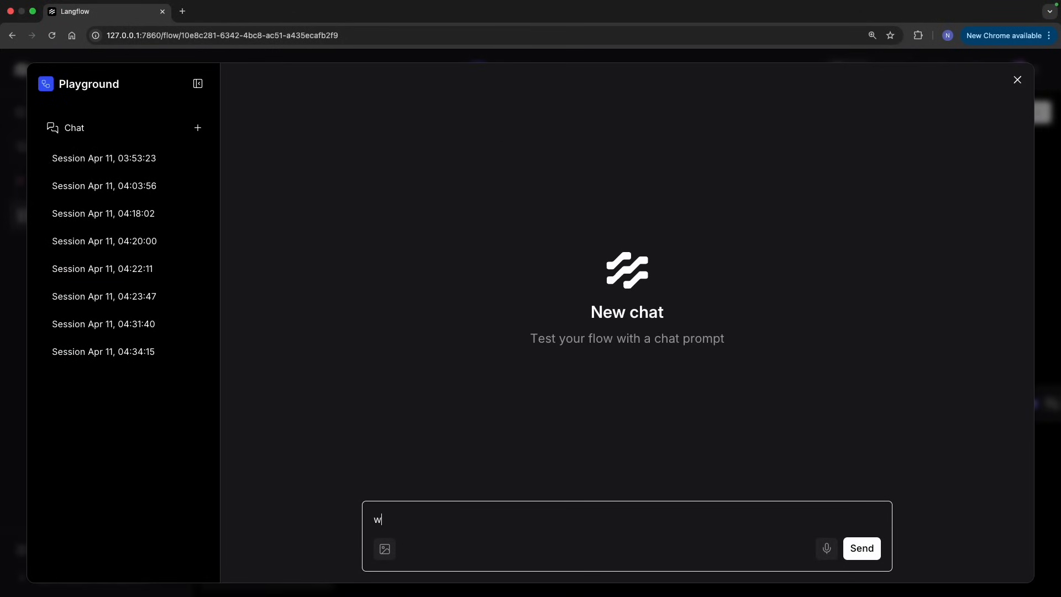
type("hat is IBM's")
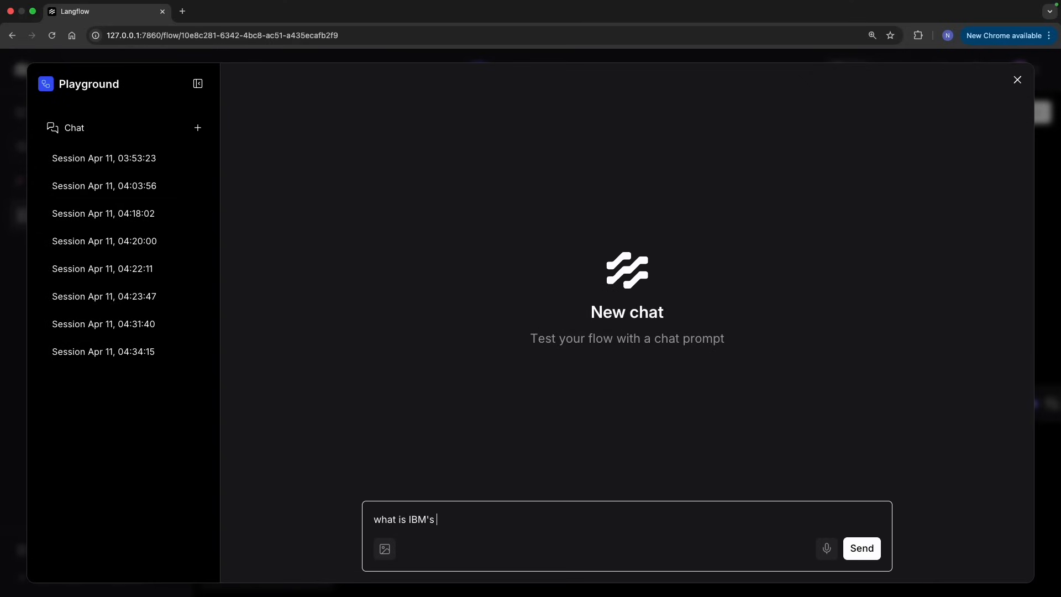
type("EBITDA?")
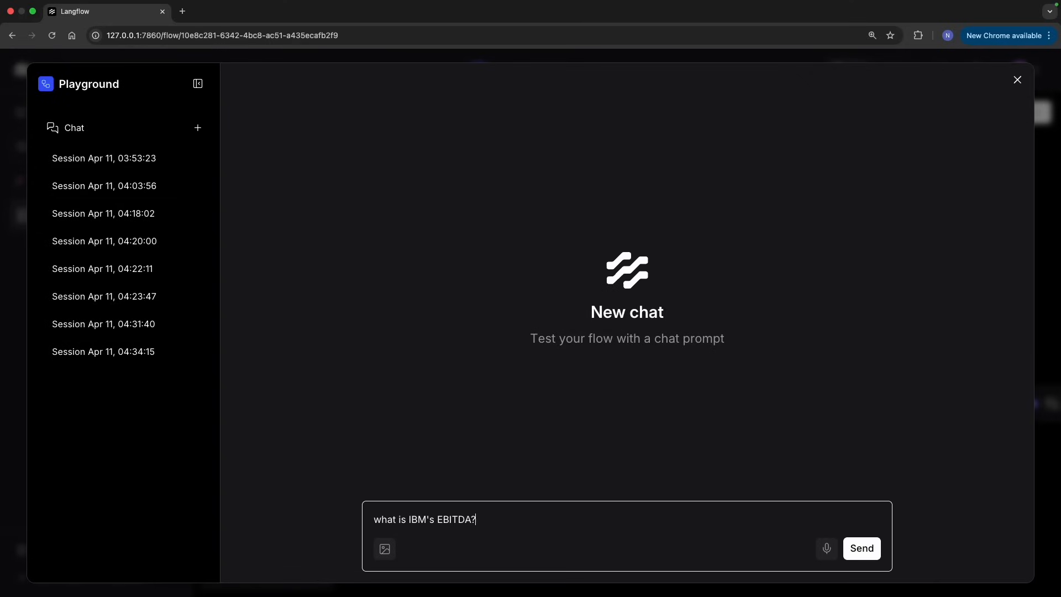
left_click(862, 548)
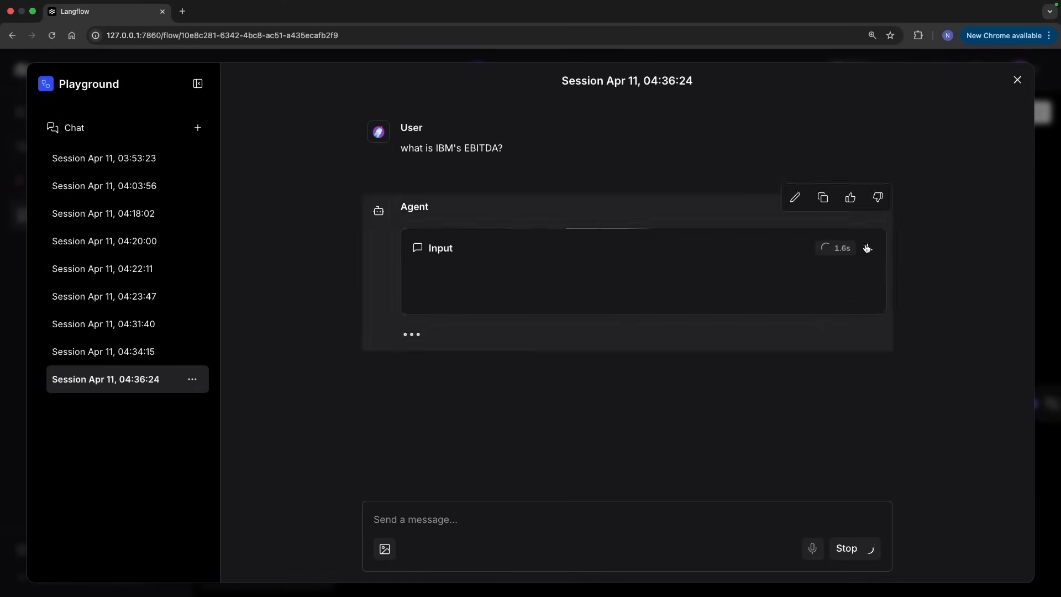